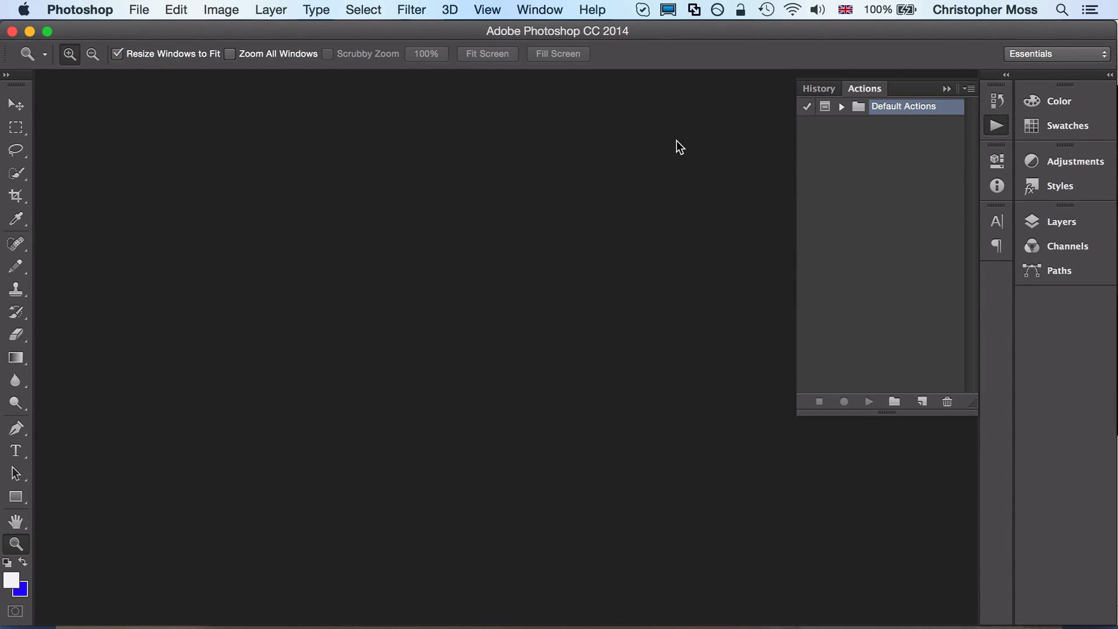
{"action": "mouse_move", "coordinate": [809, 39]}
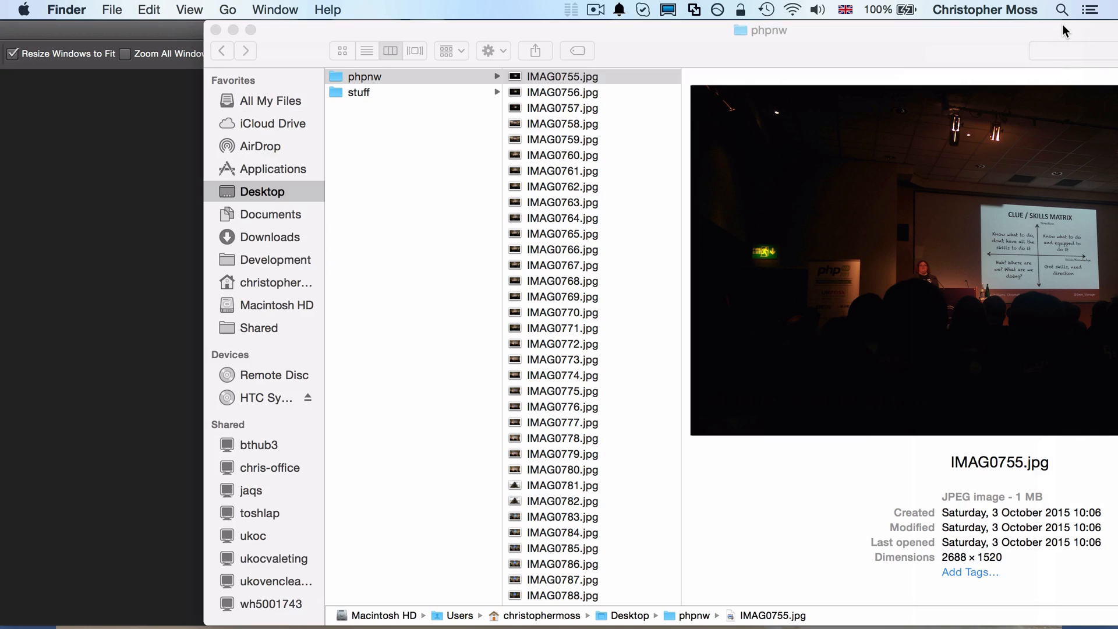
{"action": "left_click", "coordinate": [563, 76]}
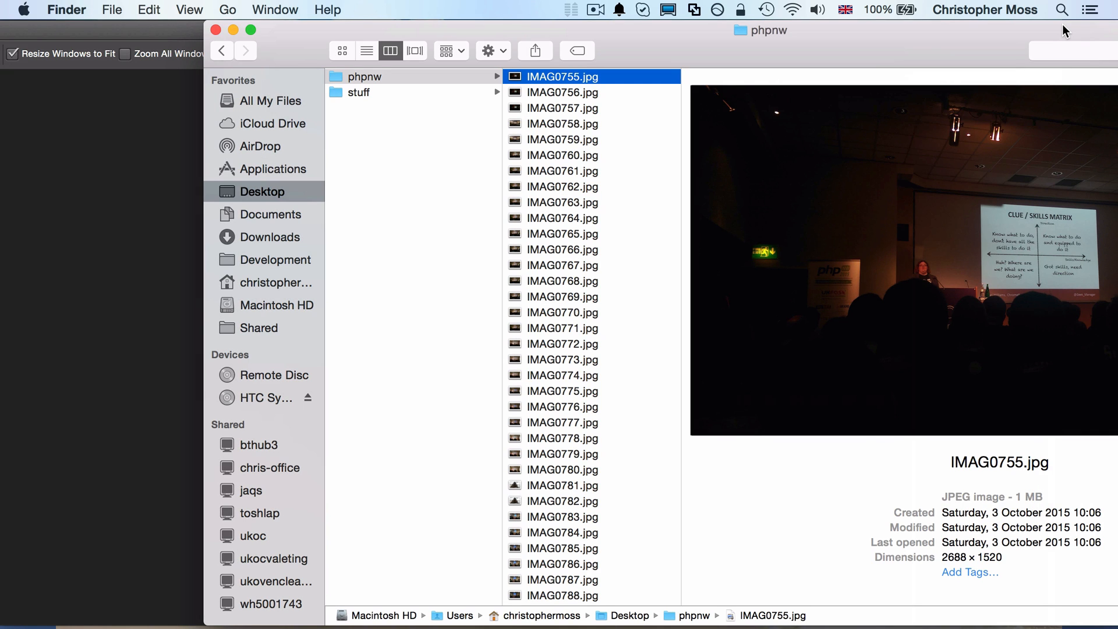
{"action": "mouse_move", "coordinate": [526, 189]}
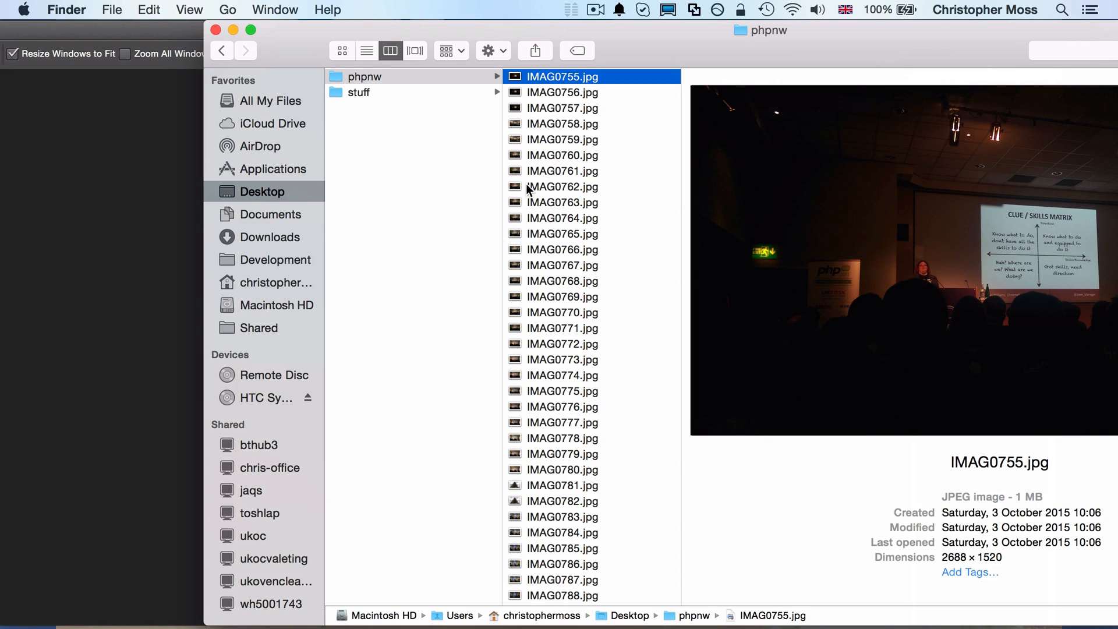
{"action": "mouse_move", "coordinate": [902, 30]}
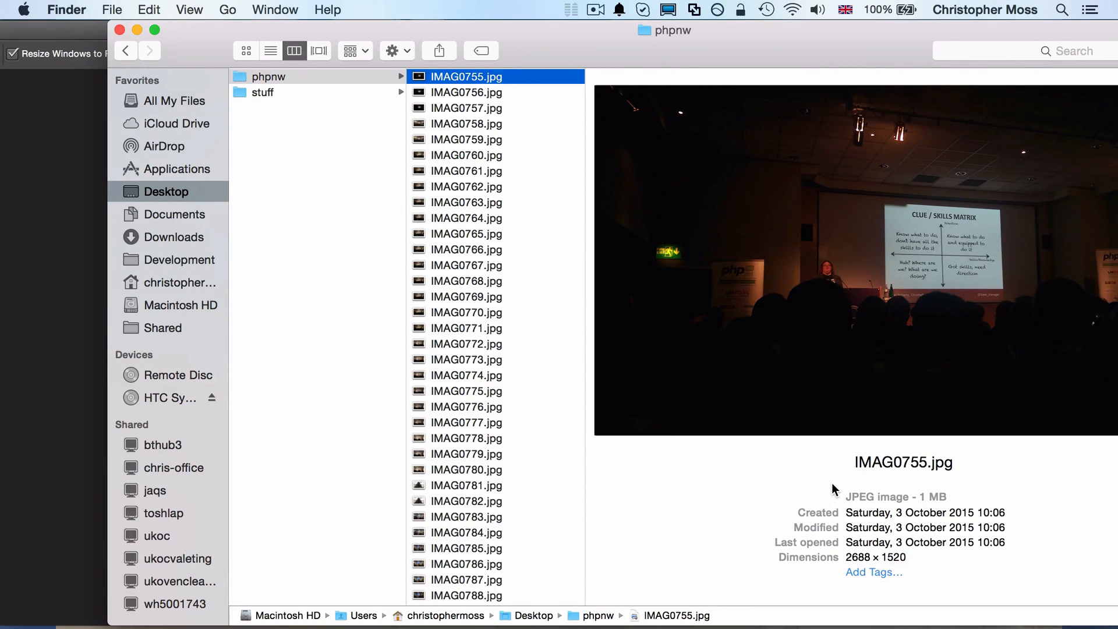
{"action": "mouse_move", "coordinate": [848, 564]}
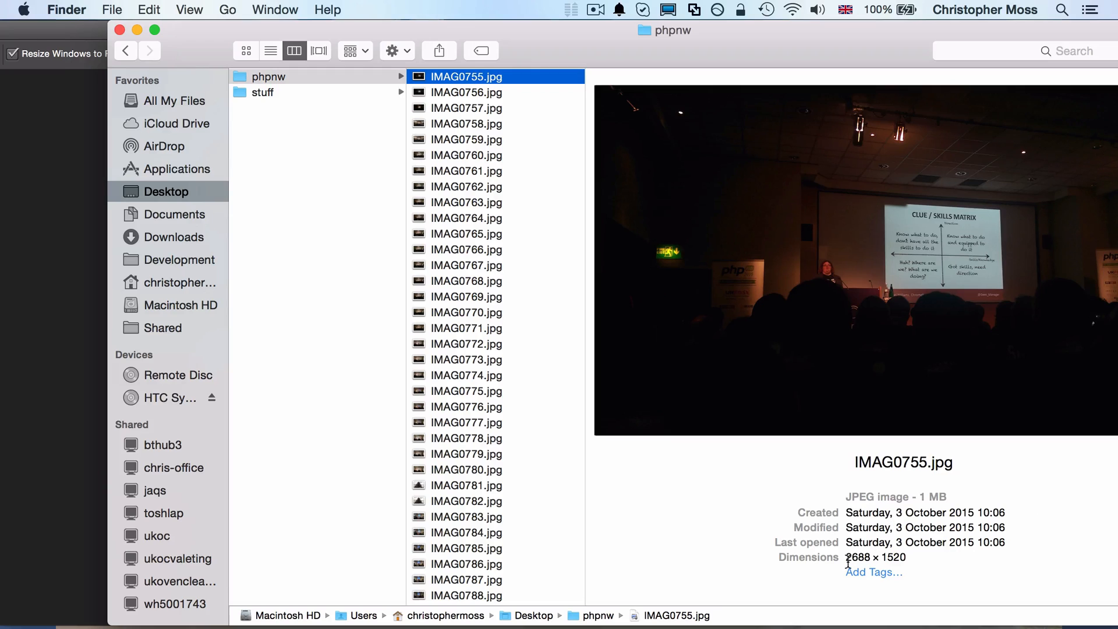
{"action": "scroll", "scroll_direction": "down", "scroll_amount": 3}
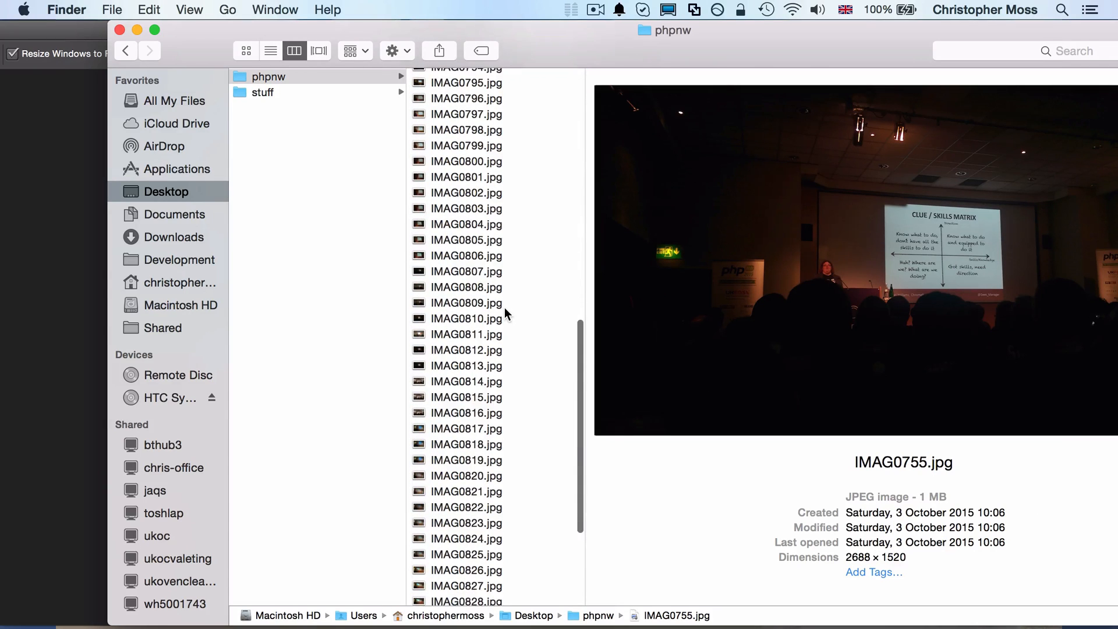
{"action": "scroll", "scroll_direction": "down", "scroll_amount": 3}
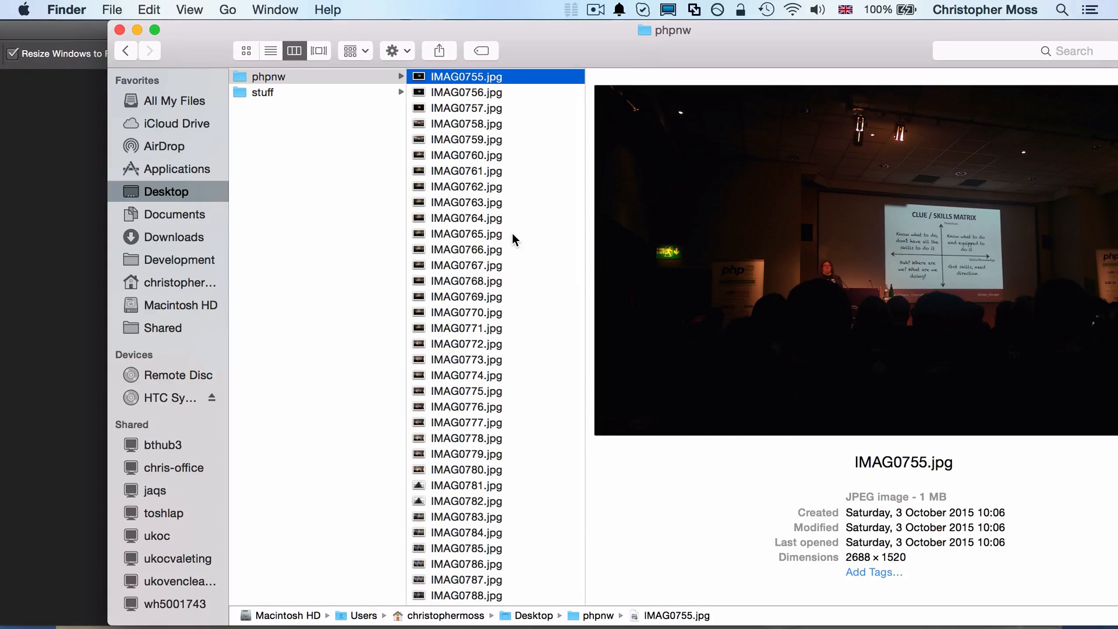
{"action": "left_click", "coordinate": [466, 140]}
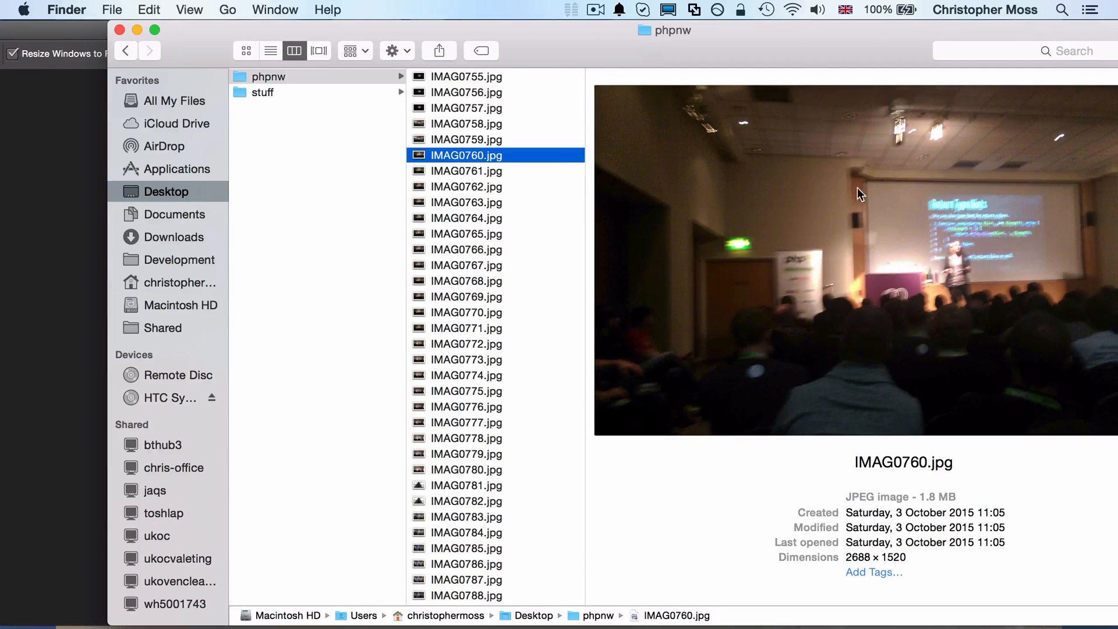
{"action": "mouse_move", "coordinate": [923, 211]}
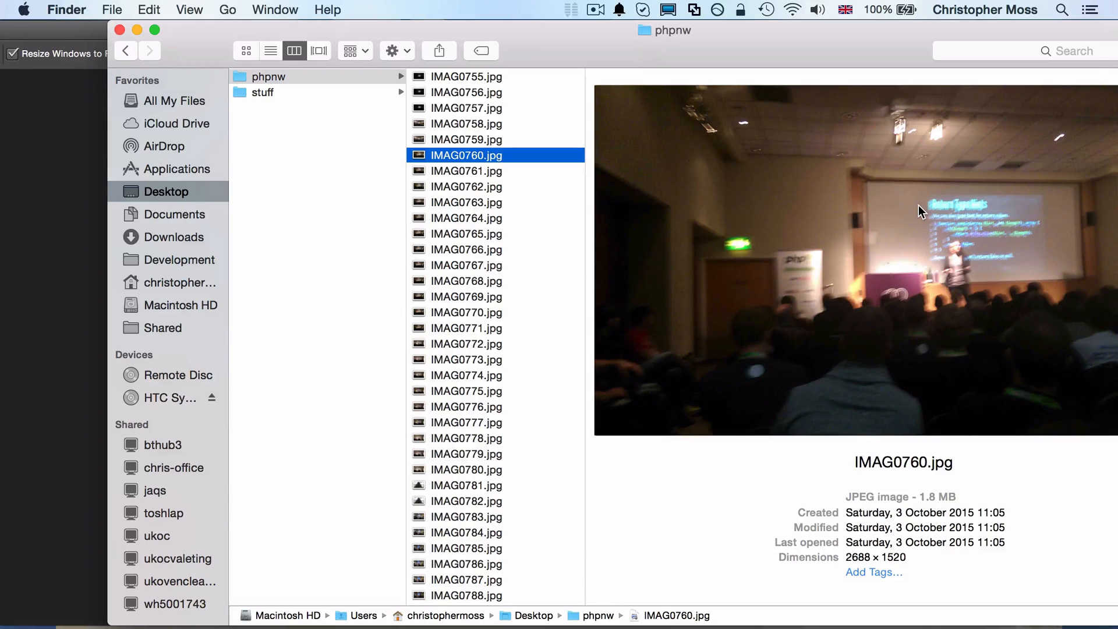
{"action": "mouse_move", "coordinate": [554, 103]}
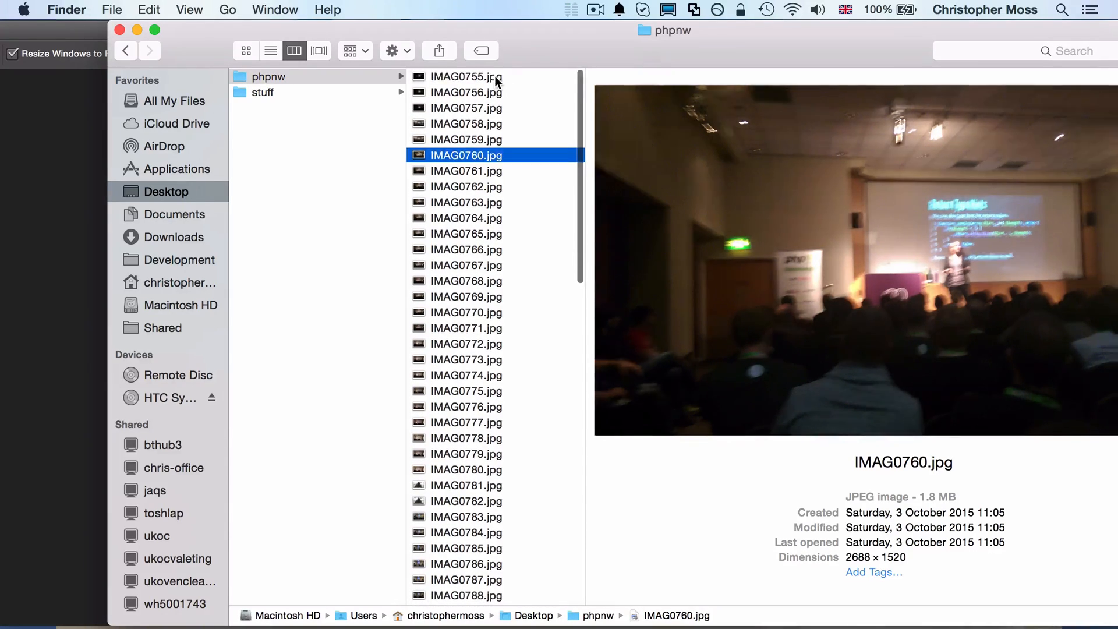
{"action": "left_click", "coordinate": [466, 77]}
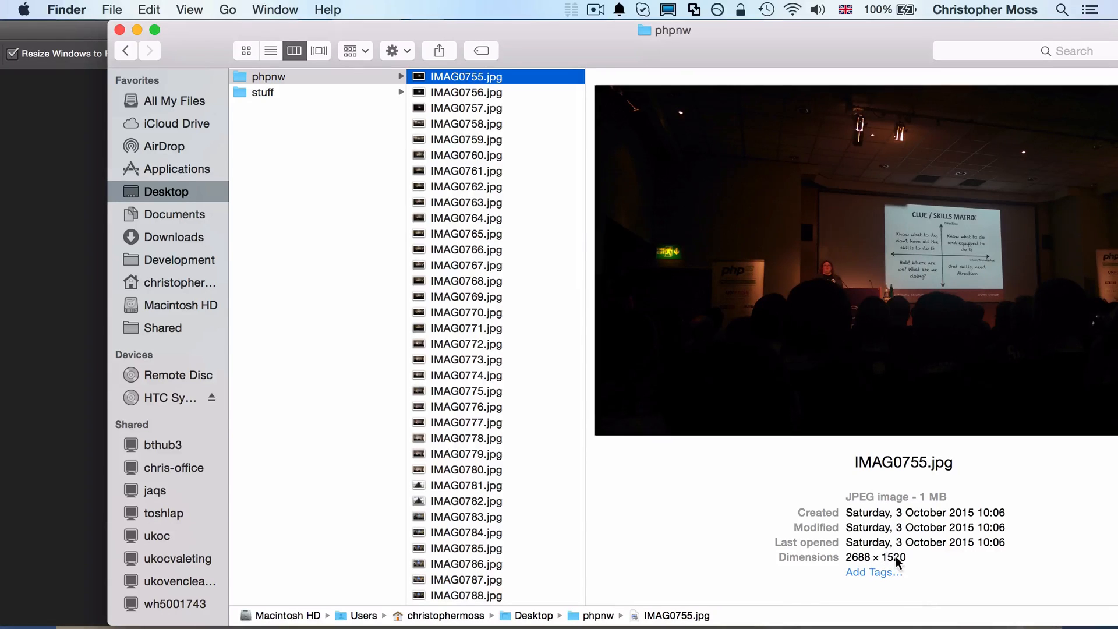
{"action": "mouse_move", "coordinate": [577, 190]}
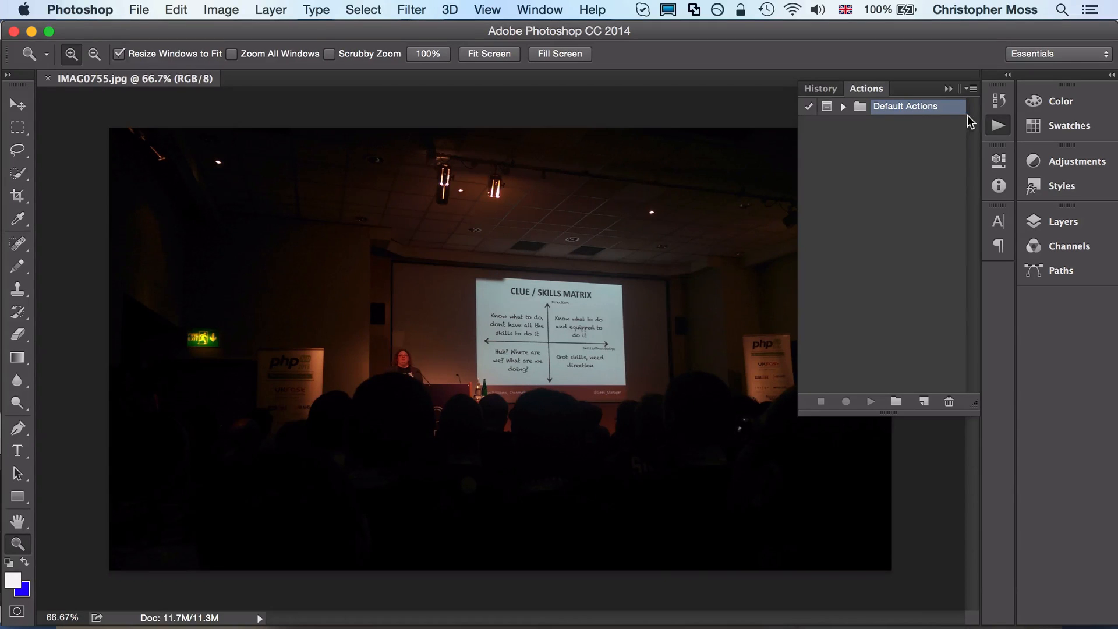
- Check the Window menu to confirm the Actions panel is shown
{"action": "left_click", "coordinate": [540, 9]}
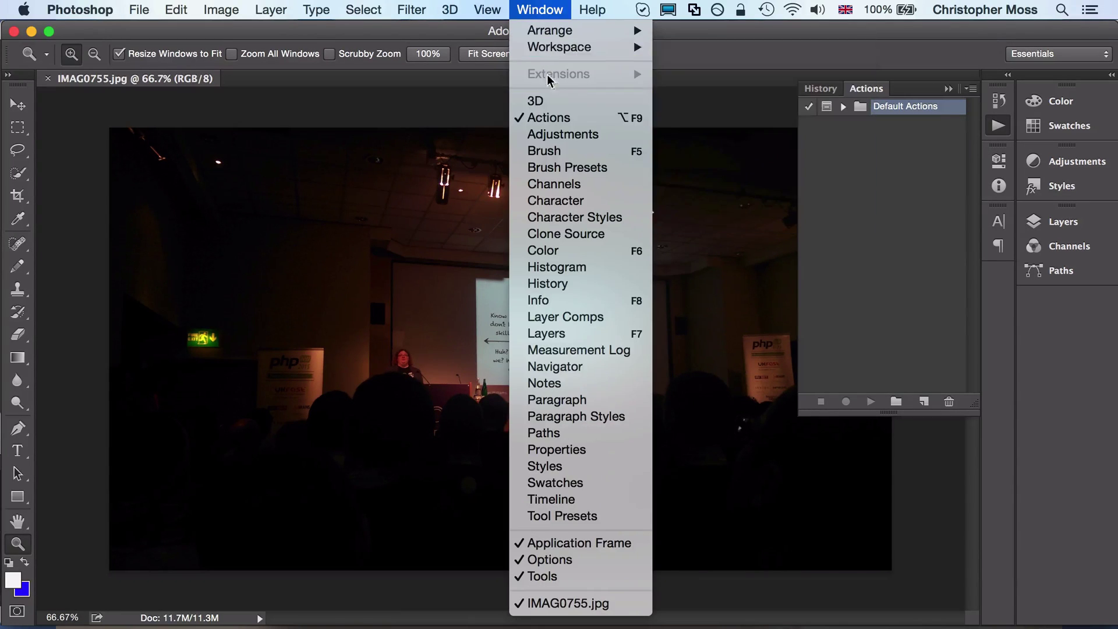
{"action": "mouse_move", "coordinate": [637, 71]}
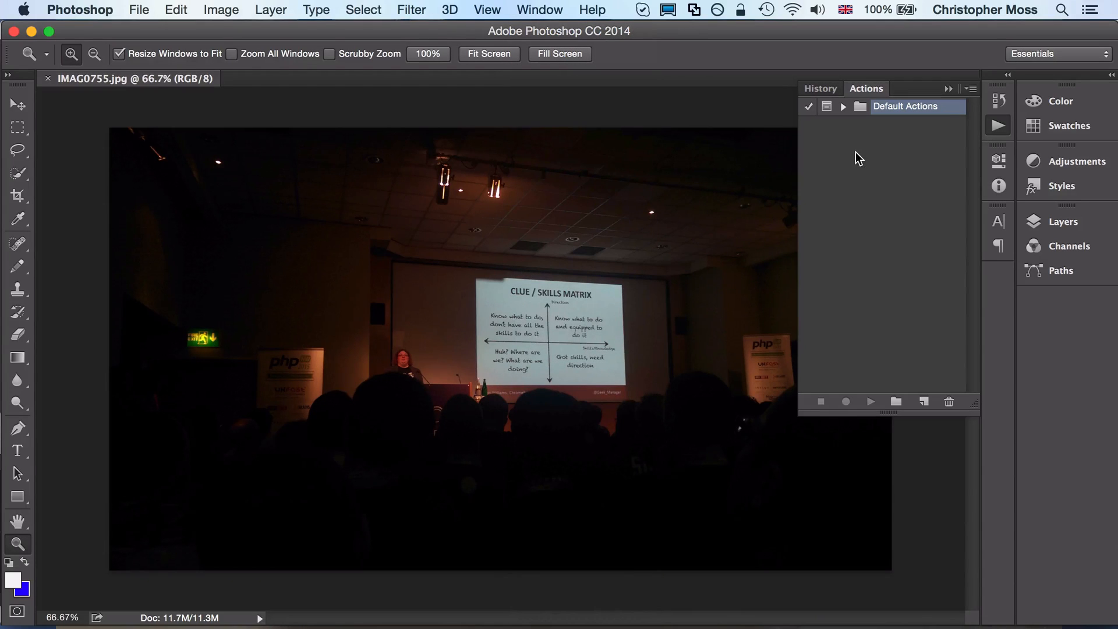
- Create the My Actions set with a new 'Resize and Save' action and begin recording
{"action": "left_click", "coordinate": [897, 401]}
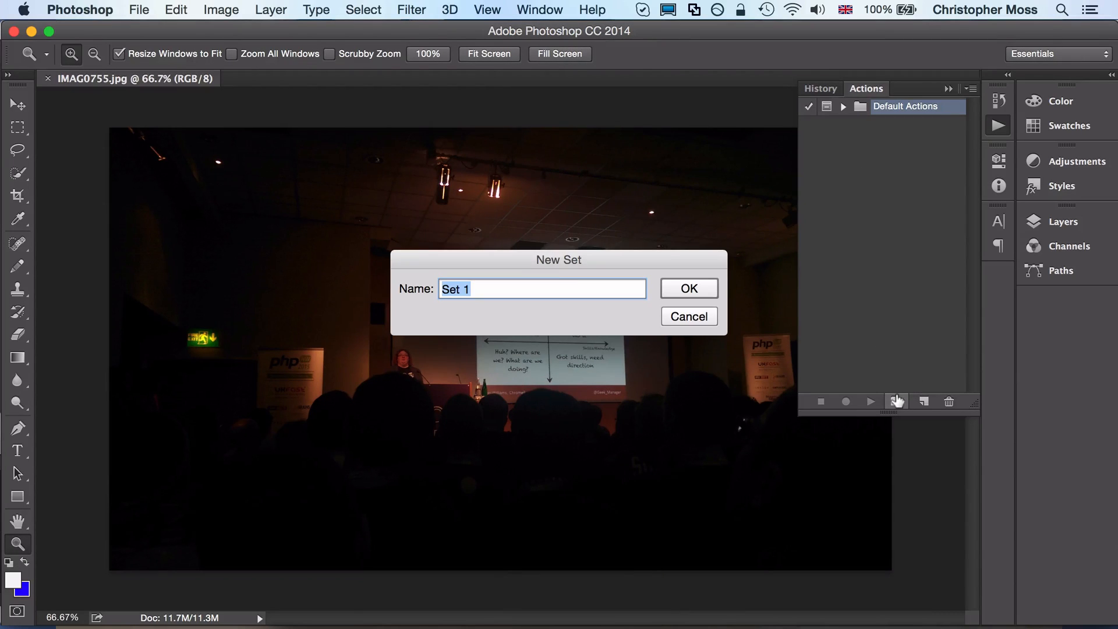
{"action": "left_click", "coordinate": [689, 289]}
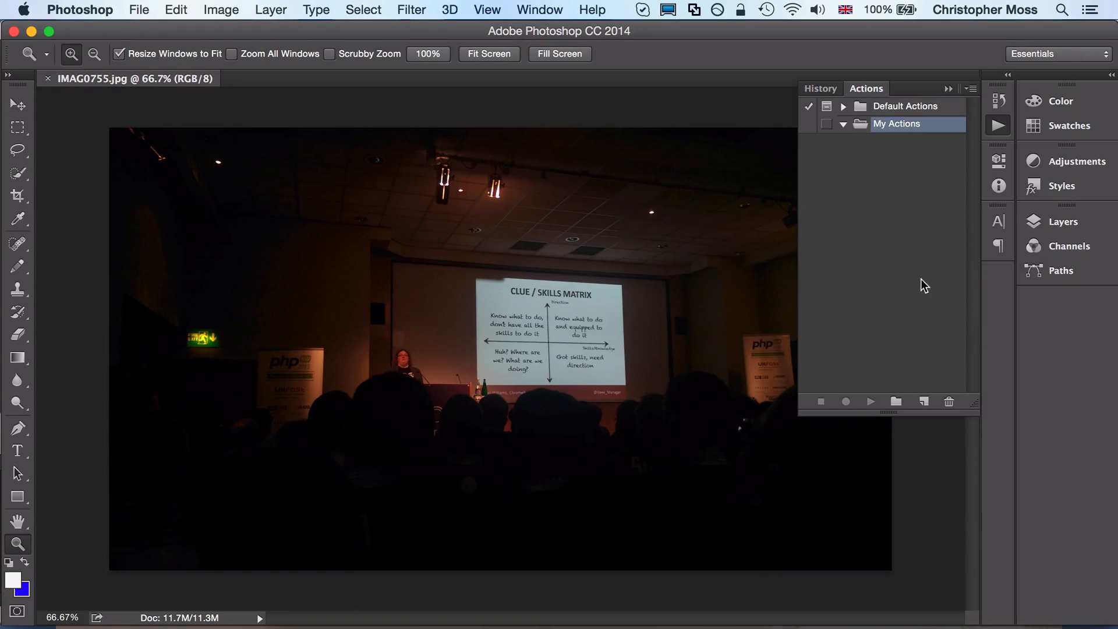
{"action": "left_click", "coordinate": [924, 401]}
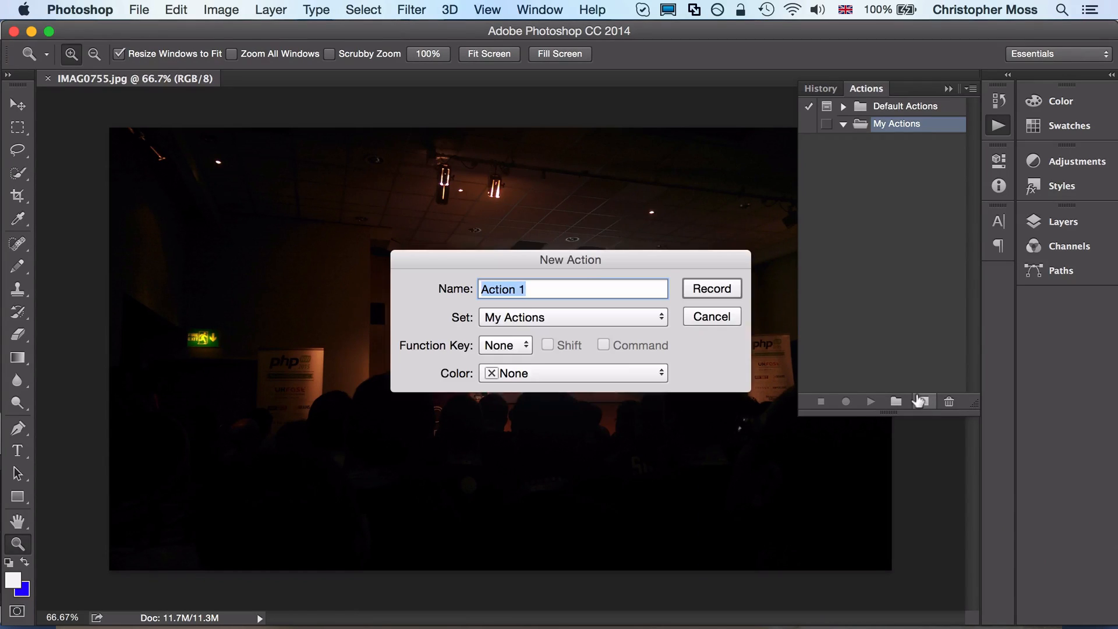
{"action": "type", "text": "Resize and Save"}
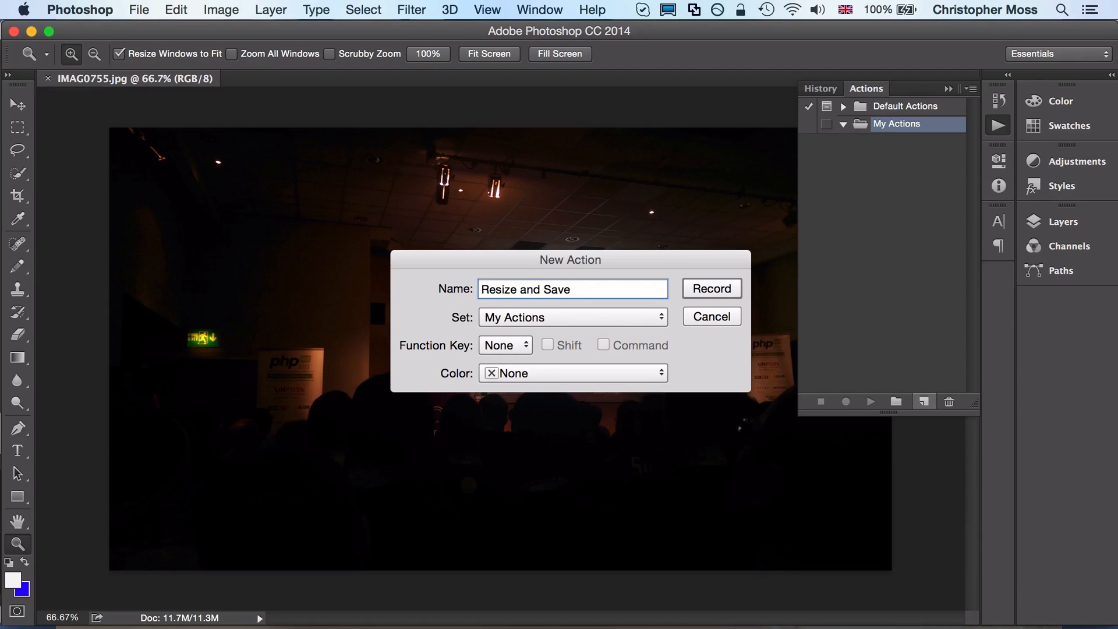
{"action": "left_click", "coordinate": [712, 289]}
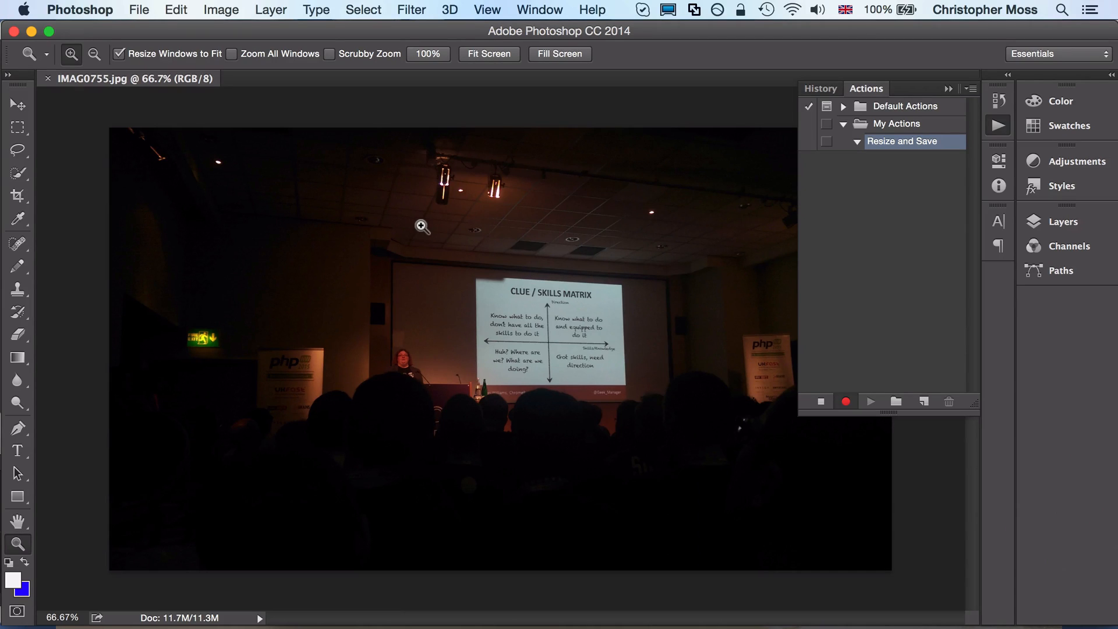
{"action": "mouse_move", "coordinate": [214, 25]}
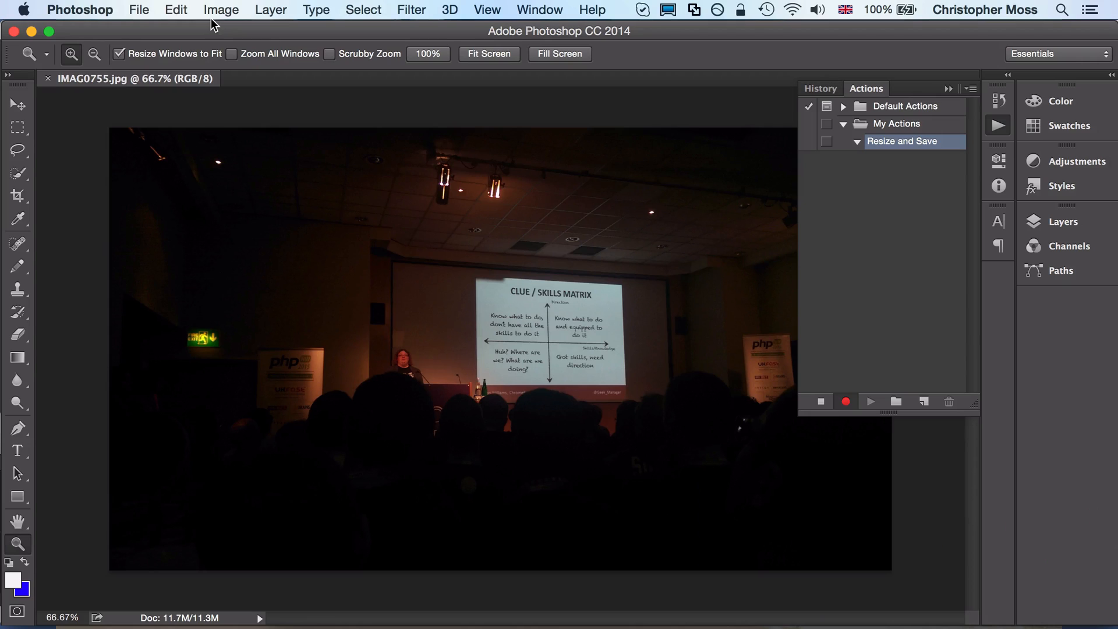
{"action": "left_click", "coordinate": [220, 9]}
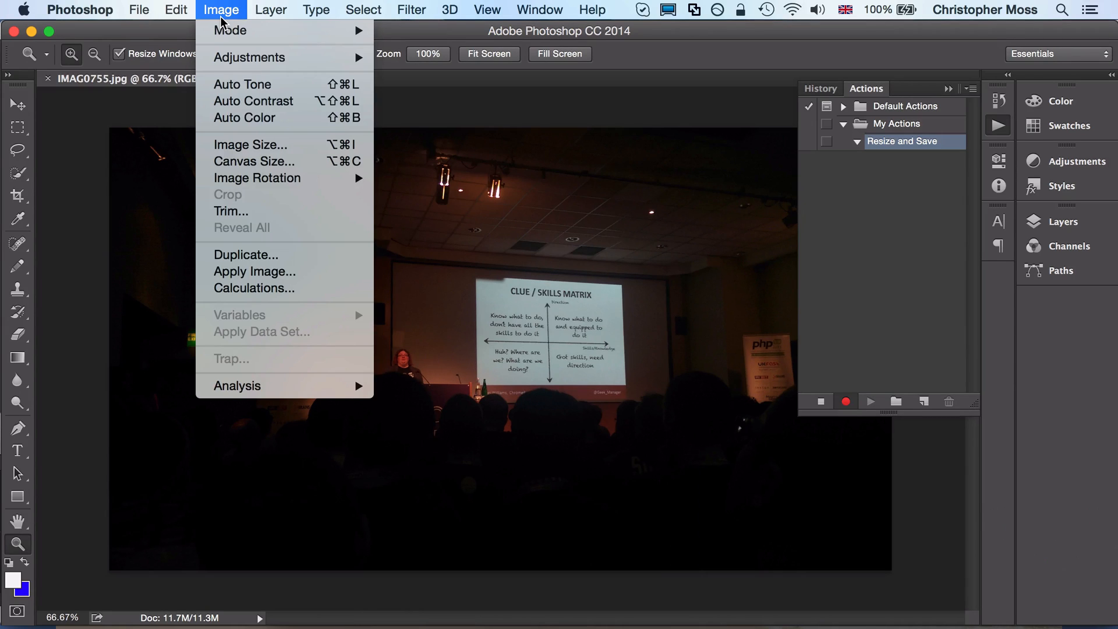
{"action": "left_click", "coordinate": [270, 10]}
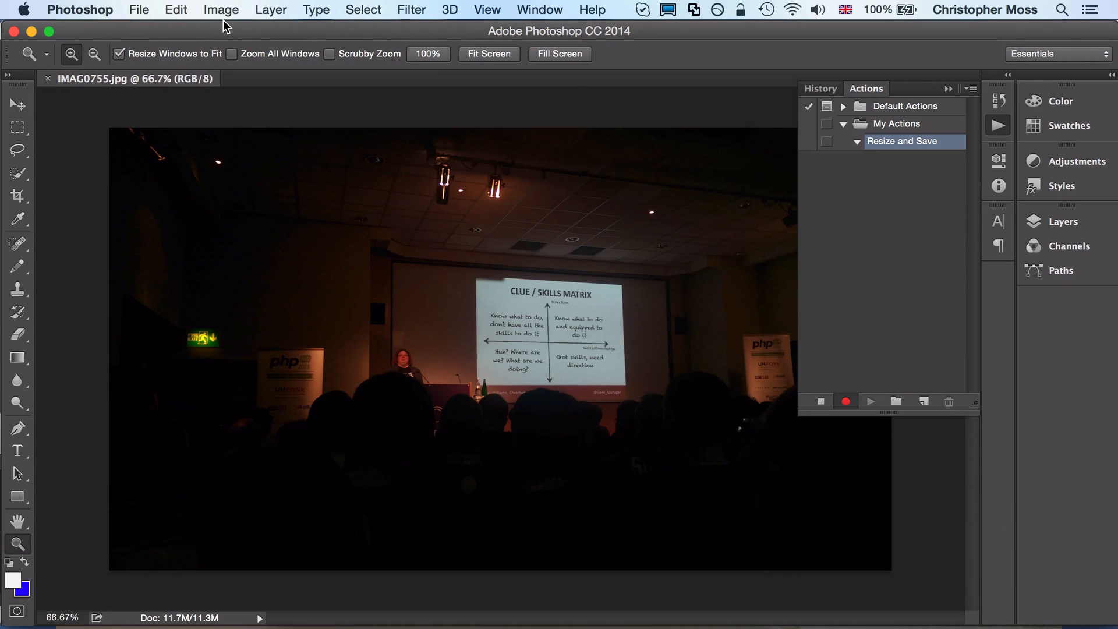
- Set the canvas size to 1280 × 768 and accept the clipping warning
{"action": "left_click", "coordinate": [219, 9]}
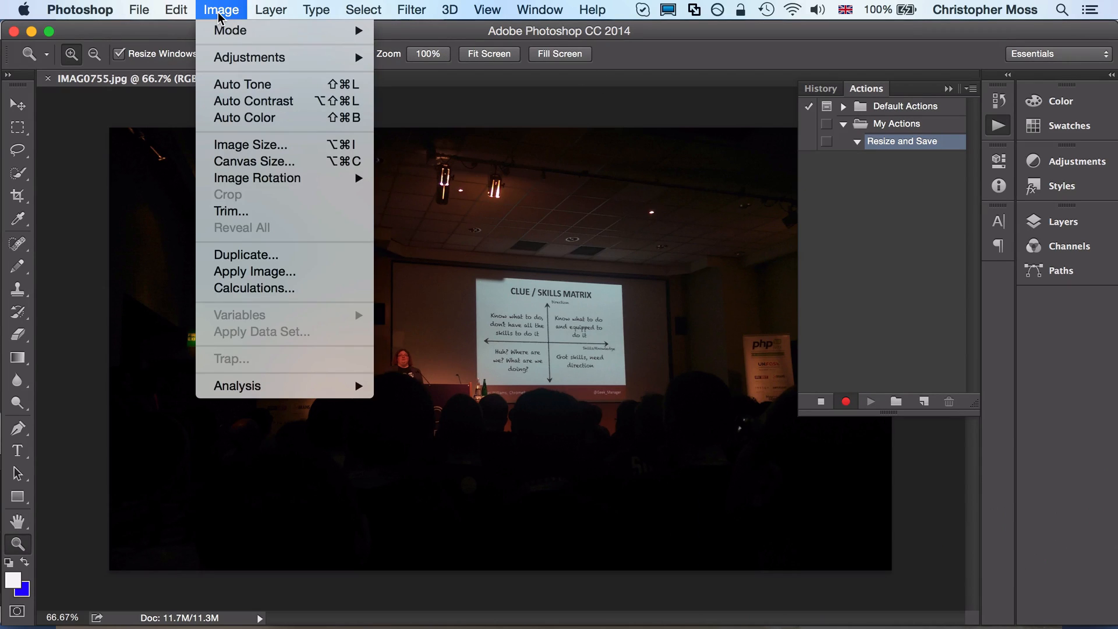
{"action": "mouse_move", "coordinate": [254, 161]}
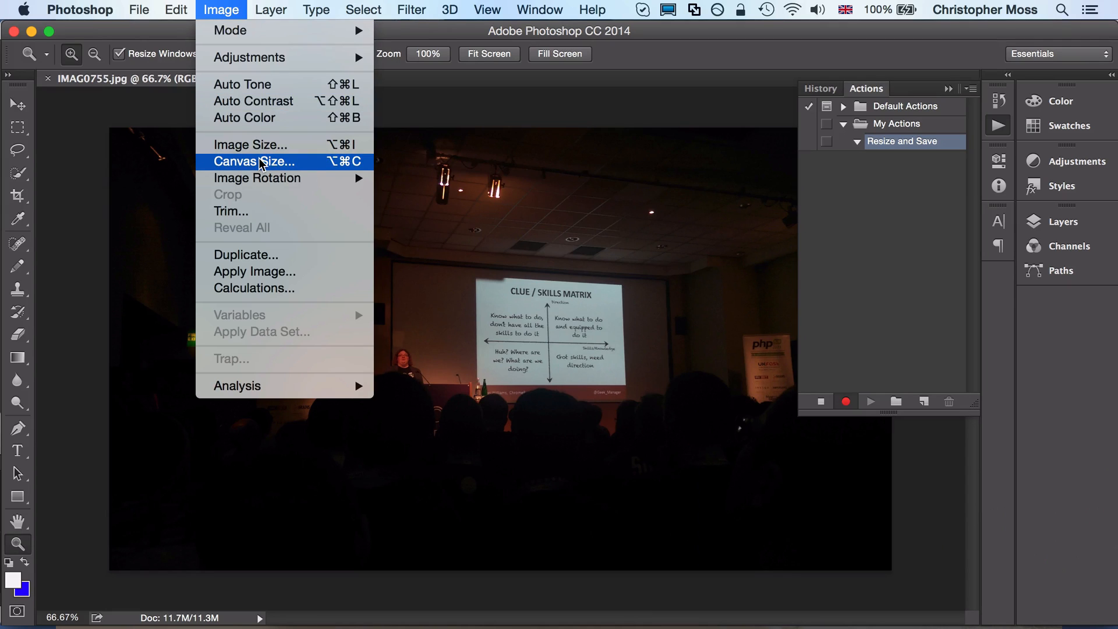
{"action": "left_click", "coordinate": [255, 162]}
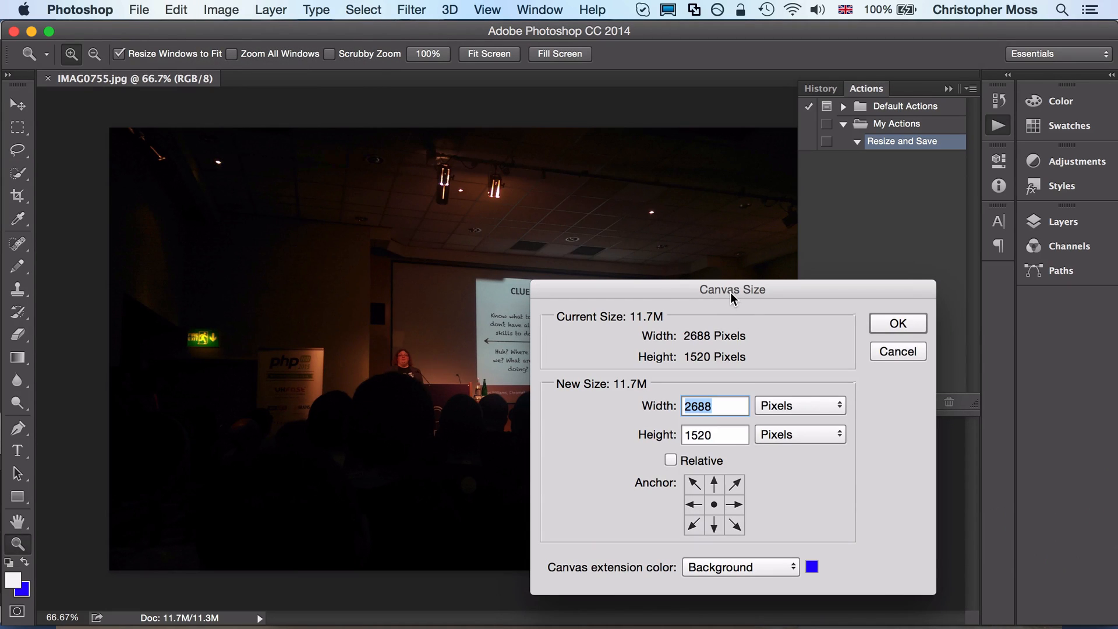
{"action": "type", "text": "1280"}
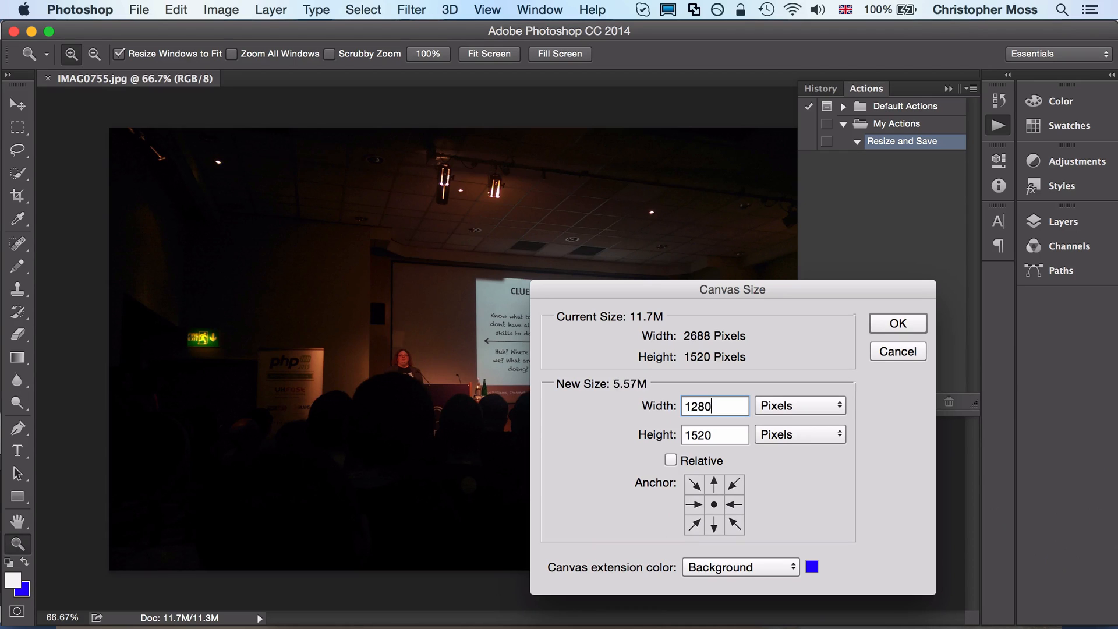
{"action": "type", "text": "768"}
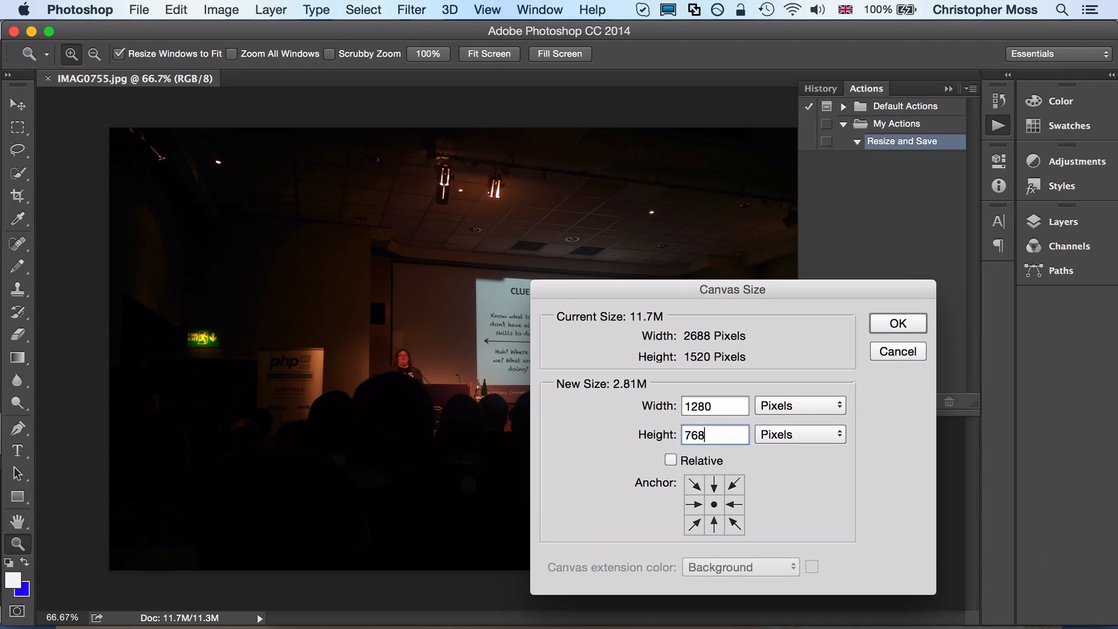
{"action": "left_click", "coordinate": [897, 324]}
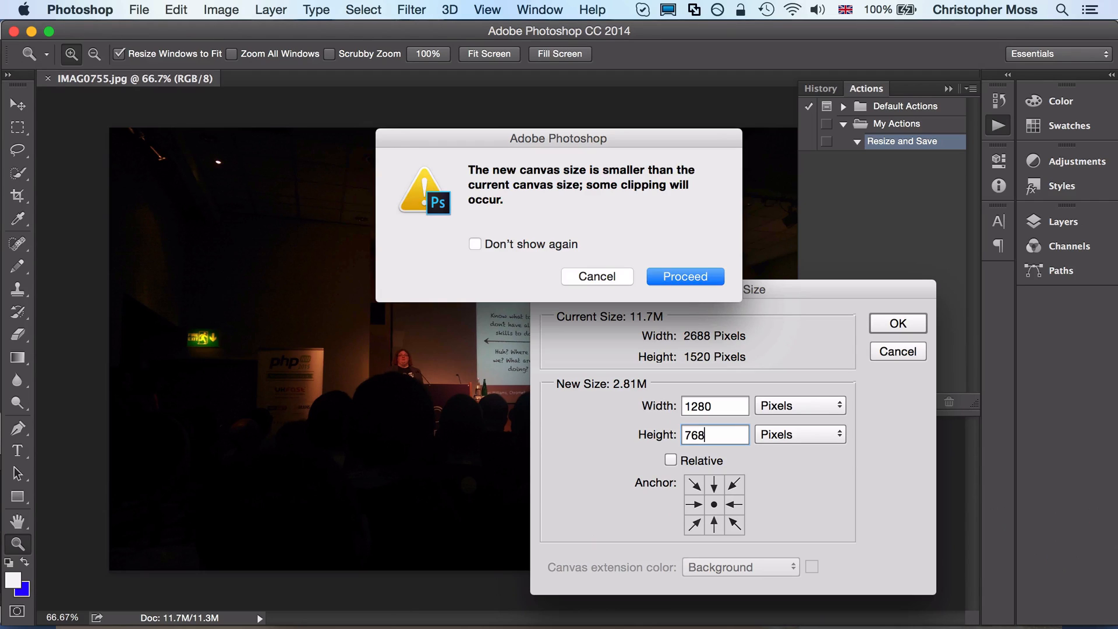
{"action": "left_click", "coordinate": [685, 277]}
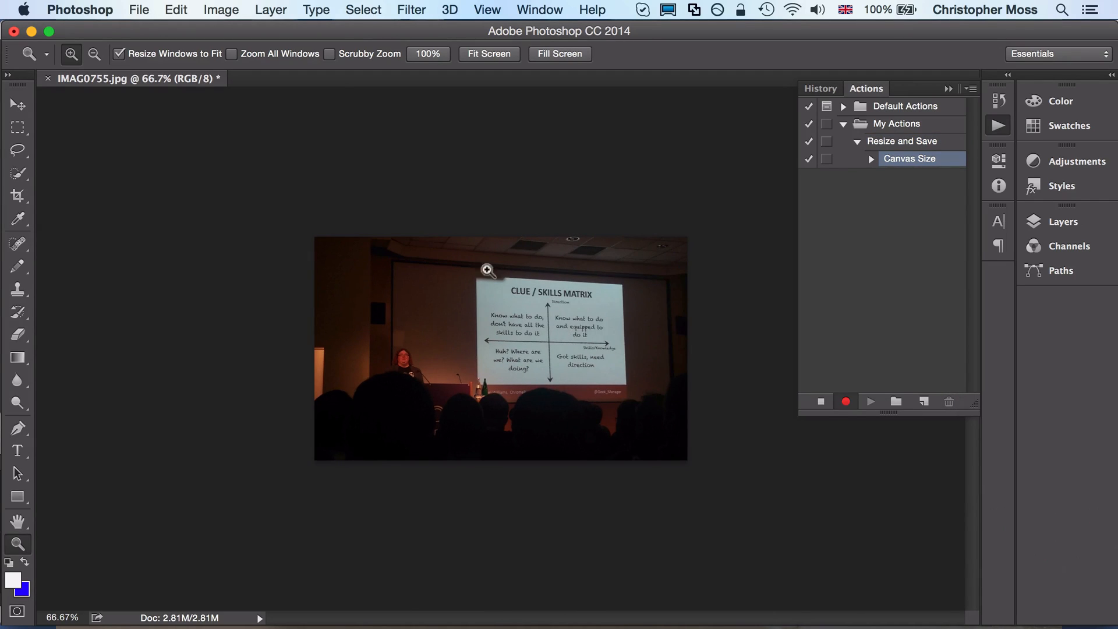
{"action": "mouse_move", "coordinate": [226, 114]}
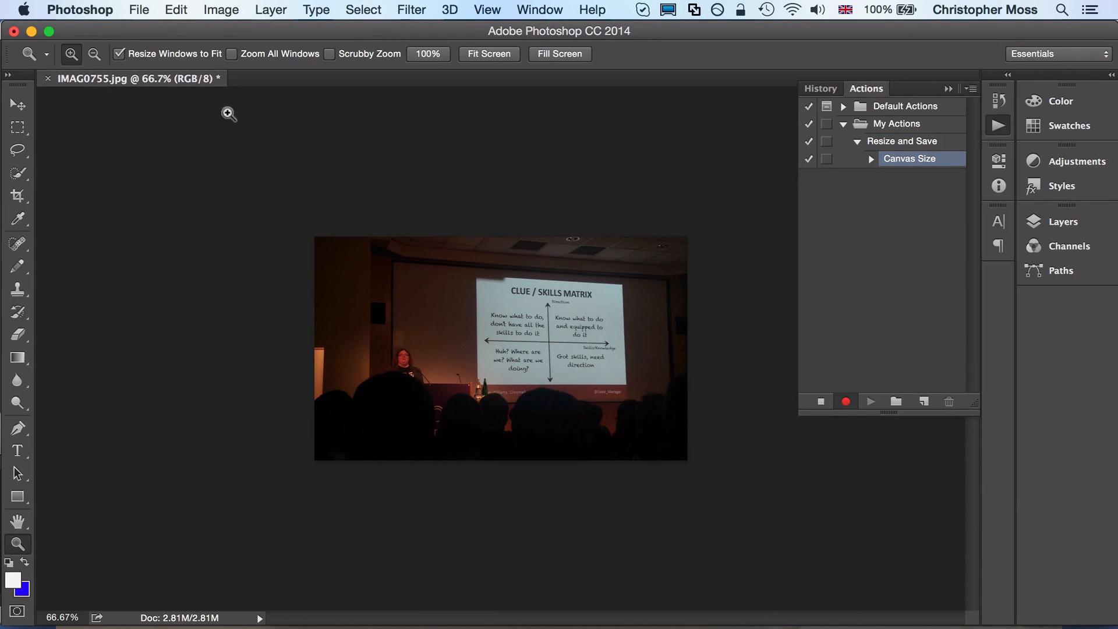
{"action": "mouse_move", "coordinate": [228, 23]}
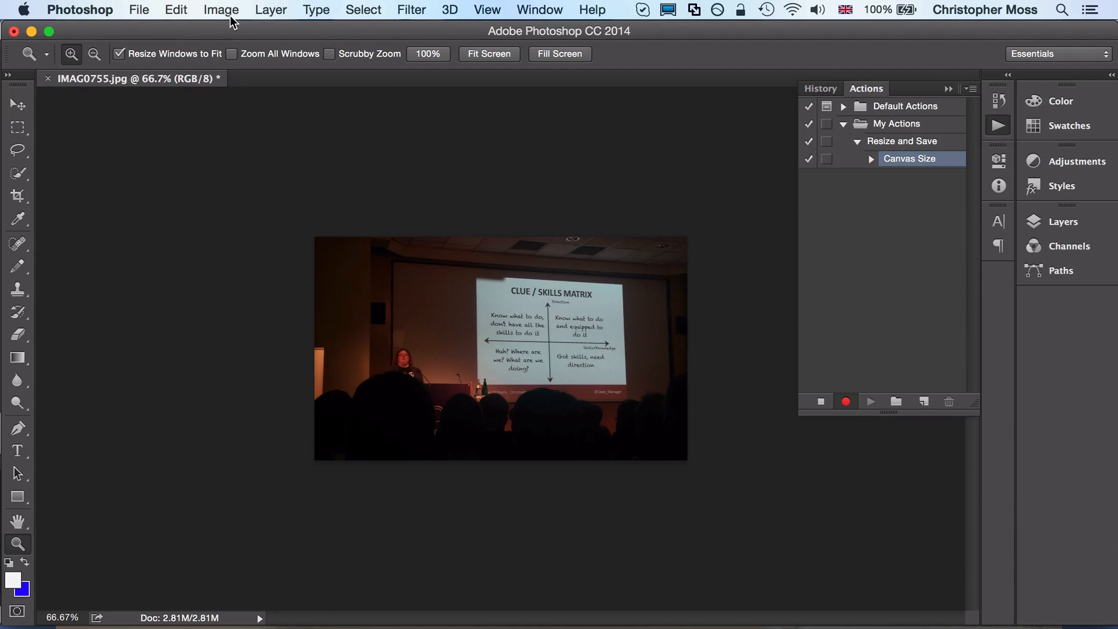
- Resize the image to 640 pixels wide, height following to 384
{"action": "left_click", "coordinate": [221, 10]}
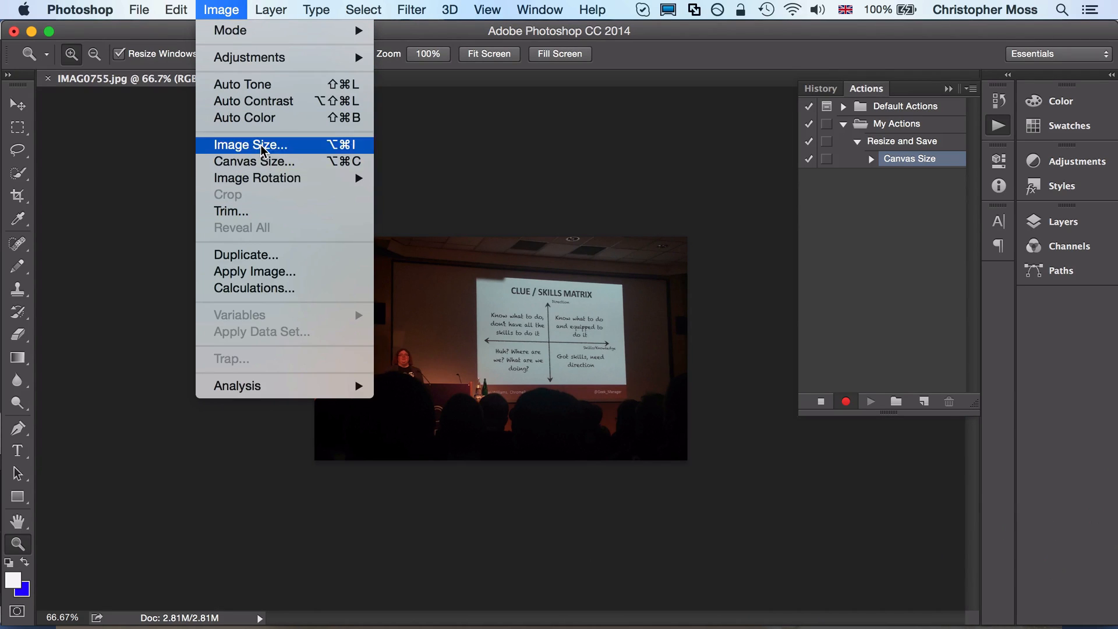
{"action": "left_click", "coordinate": [251, 145]}
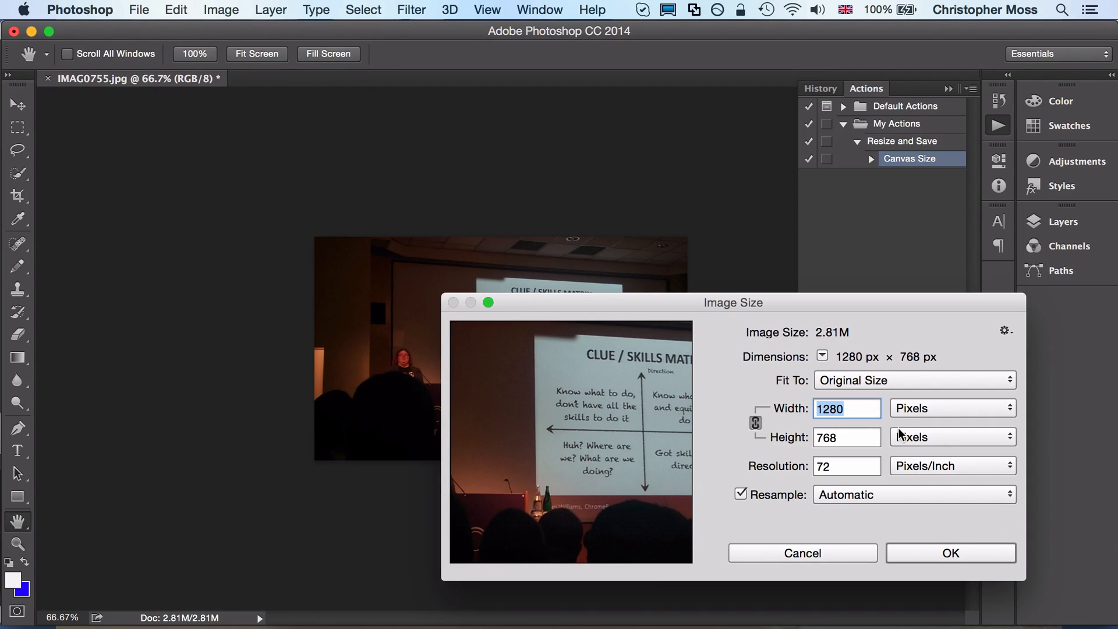
{"action": "type", "text": "640"}
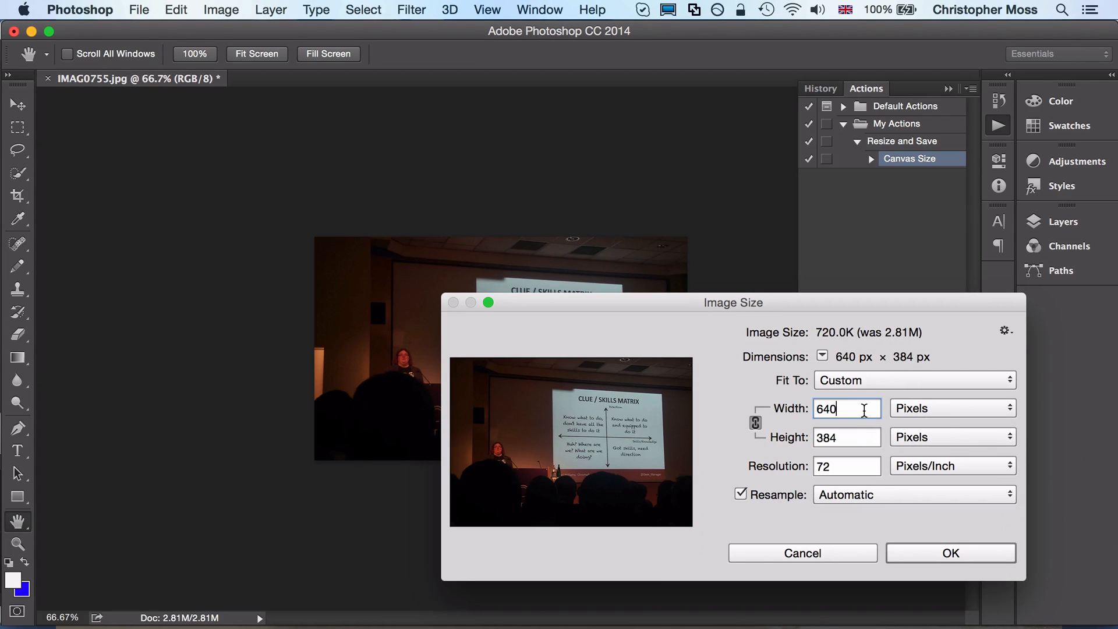
{"action": "mouse_move", "coordinate": [918, 568]}
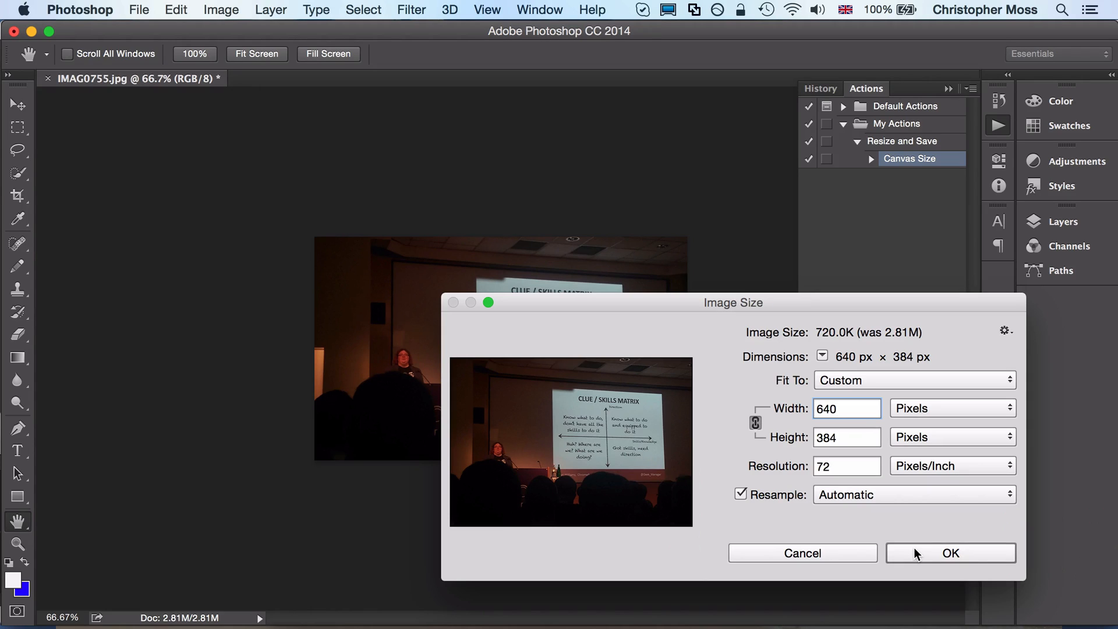
{"action": "left_click", "coordinate": [951, 552]}
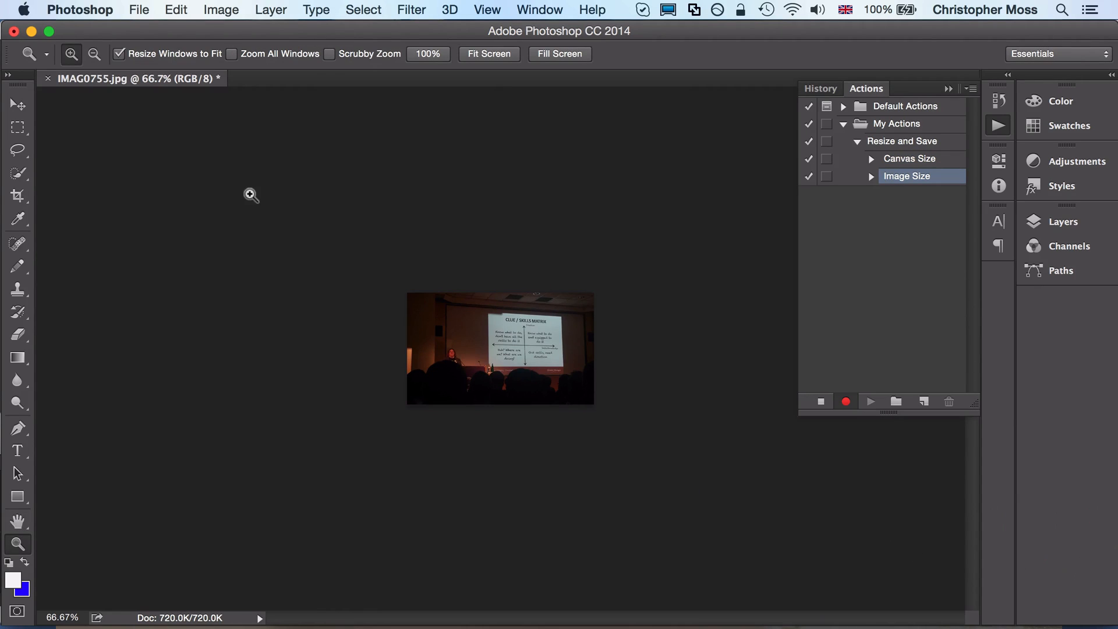
{"action": "mouse_move", "coordinate": [85, 52]}
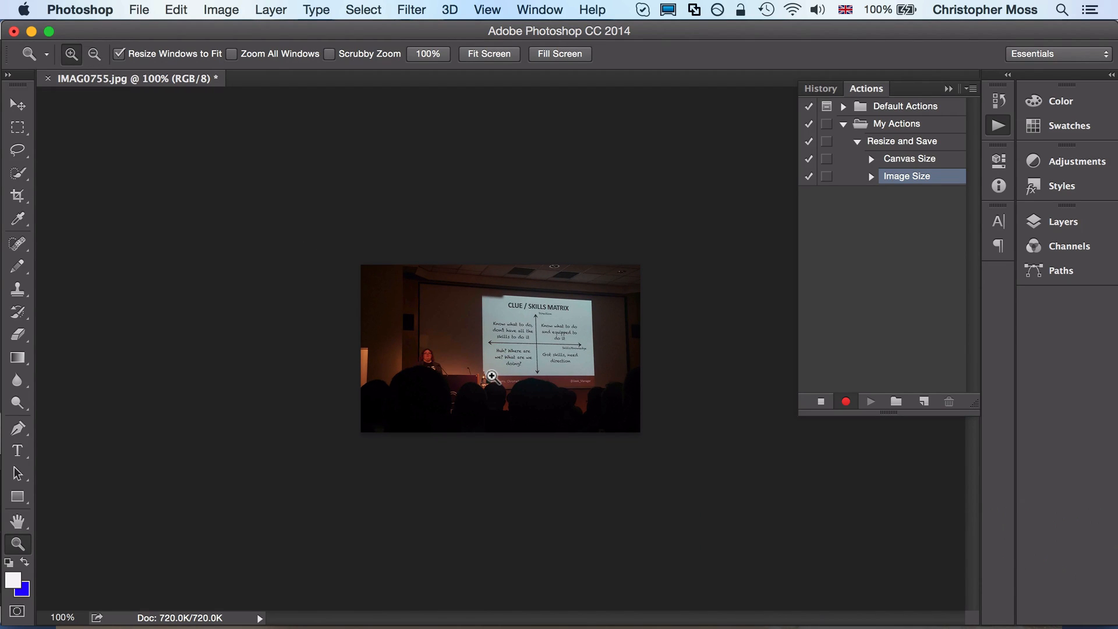
{"action": "mouse_move", "coordinate": [470, 333]}
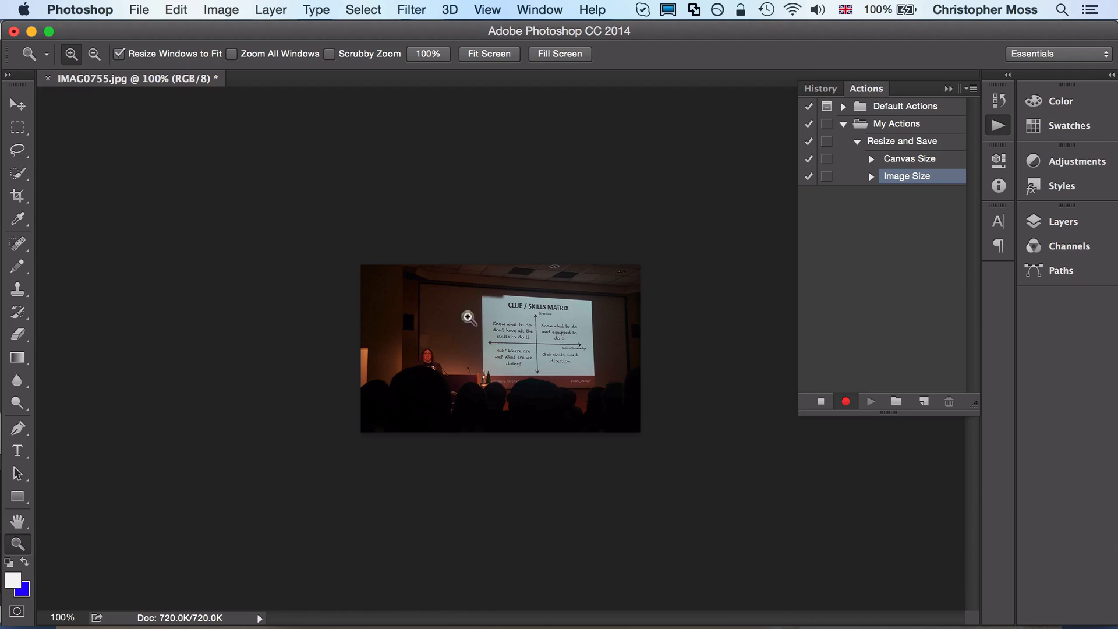
{"action": "mouse_move", "coordinate": [162, 163]}
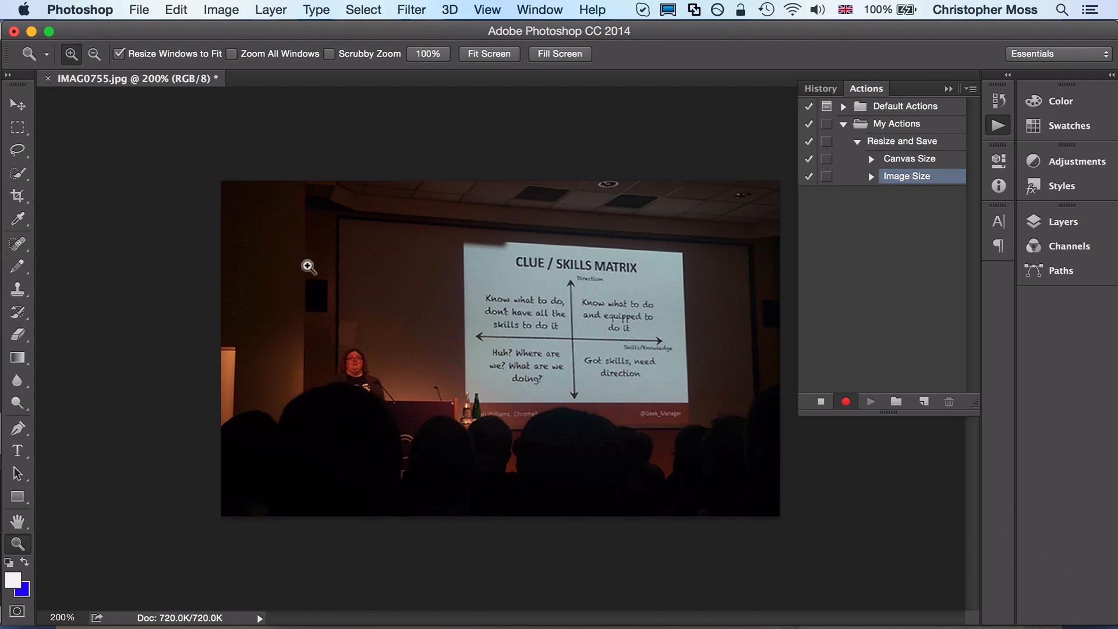
{"action": "mouse_move", "coordinate": [129, 273]}
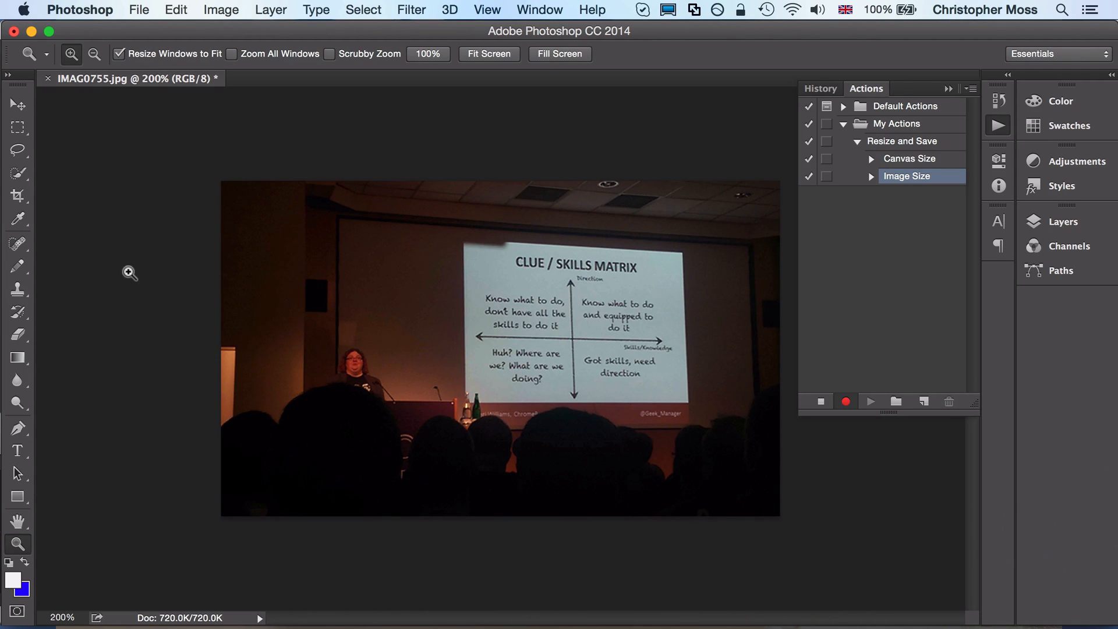
{"action": "mouse_move", "coordinate": [289, 149]}
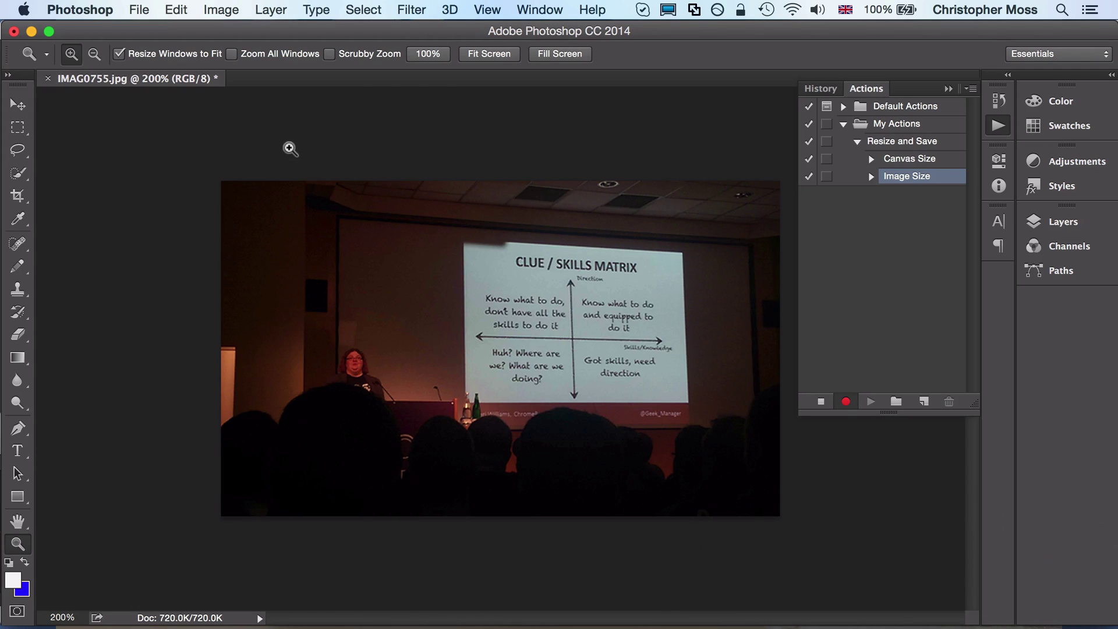
{"action": "mouse_move", "coordinate": [144, 18]}
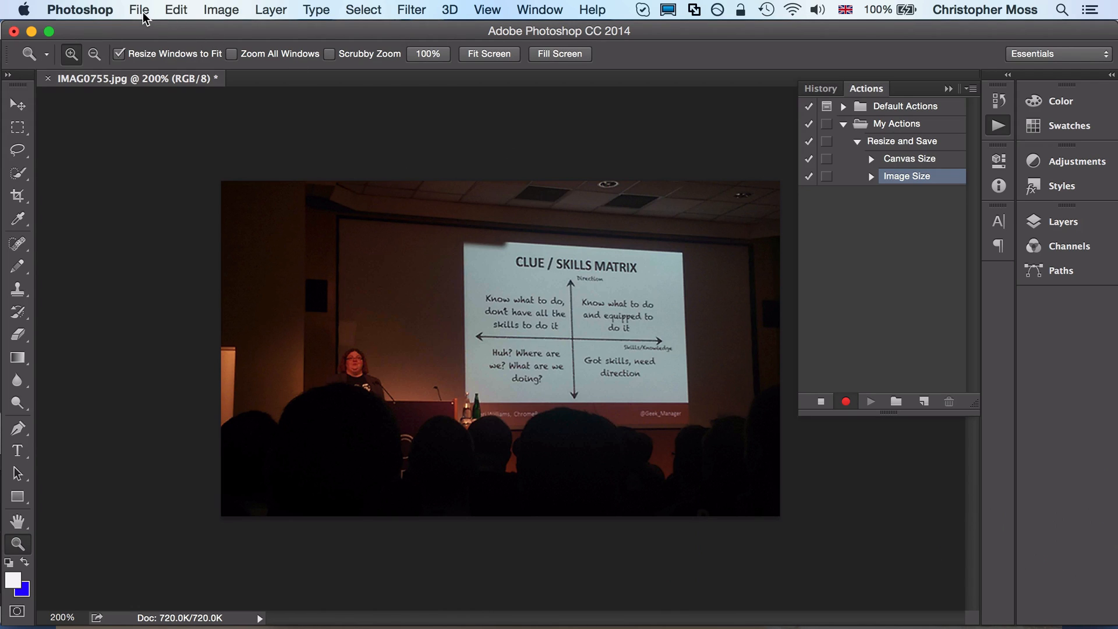
- Save the photo into phpnw15-batched as a quality-6 JPEG via Save As
{"action": "left_click", "coordinate": [139, 9]}
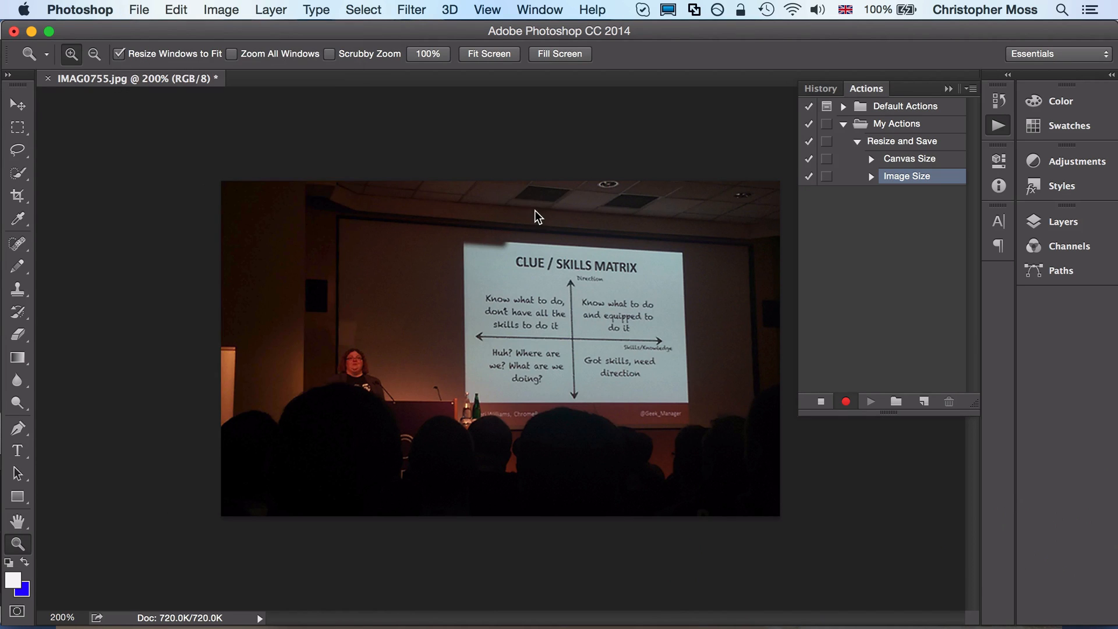
{"action": "key", "text": "cmd+shift+s"}
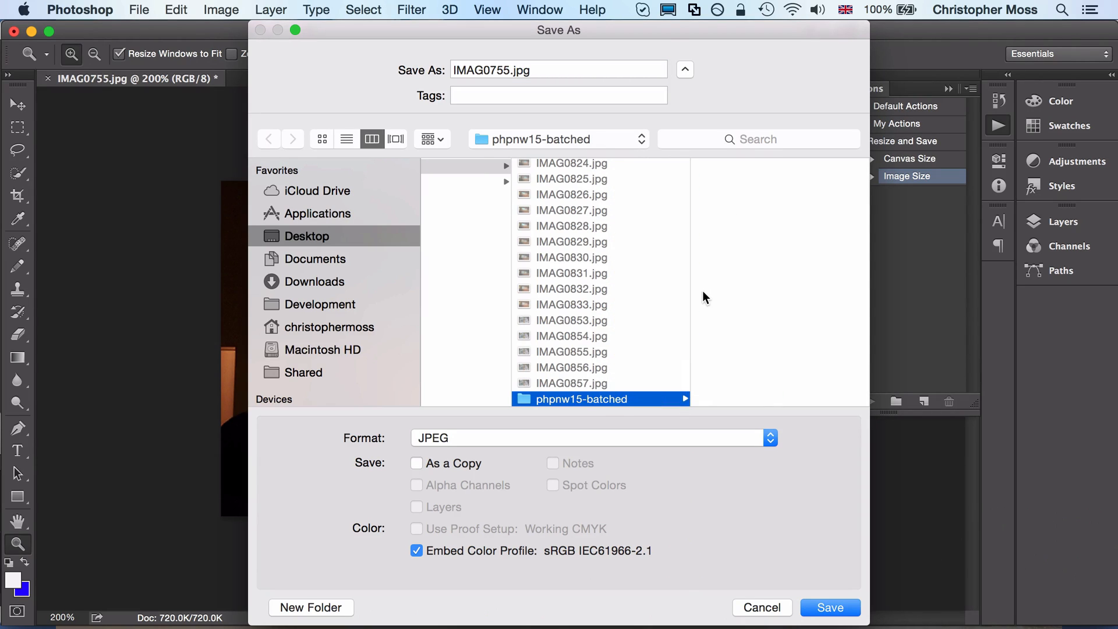
{"action": "left_click", "coordinate": [832, 624]}
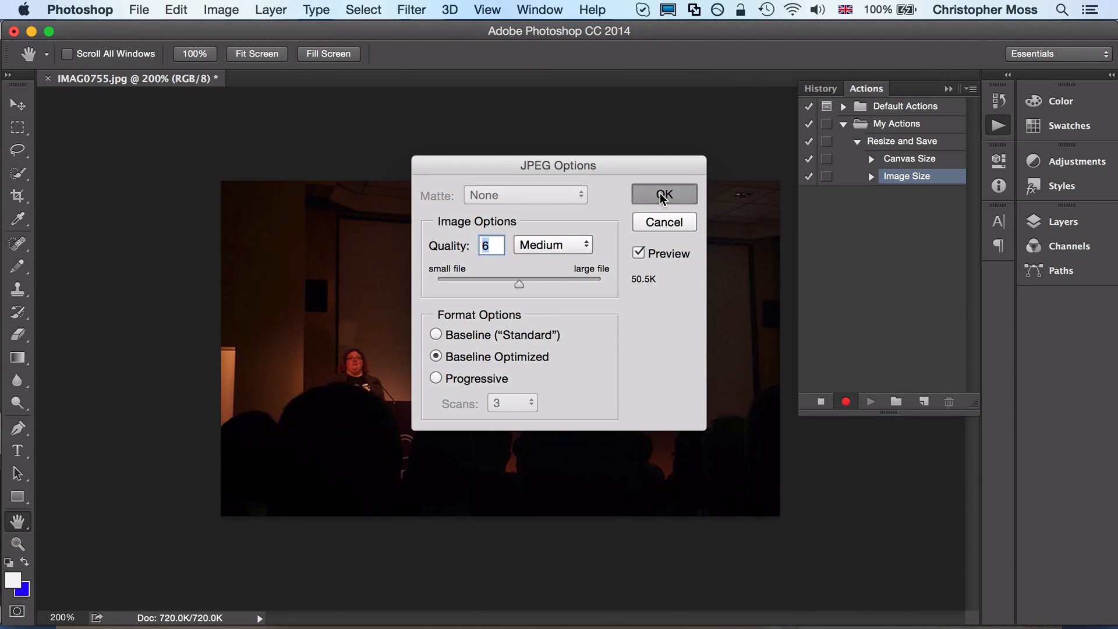
{"action": "left_click", "coordinate": [664, 193]}
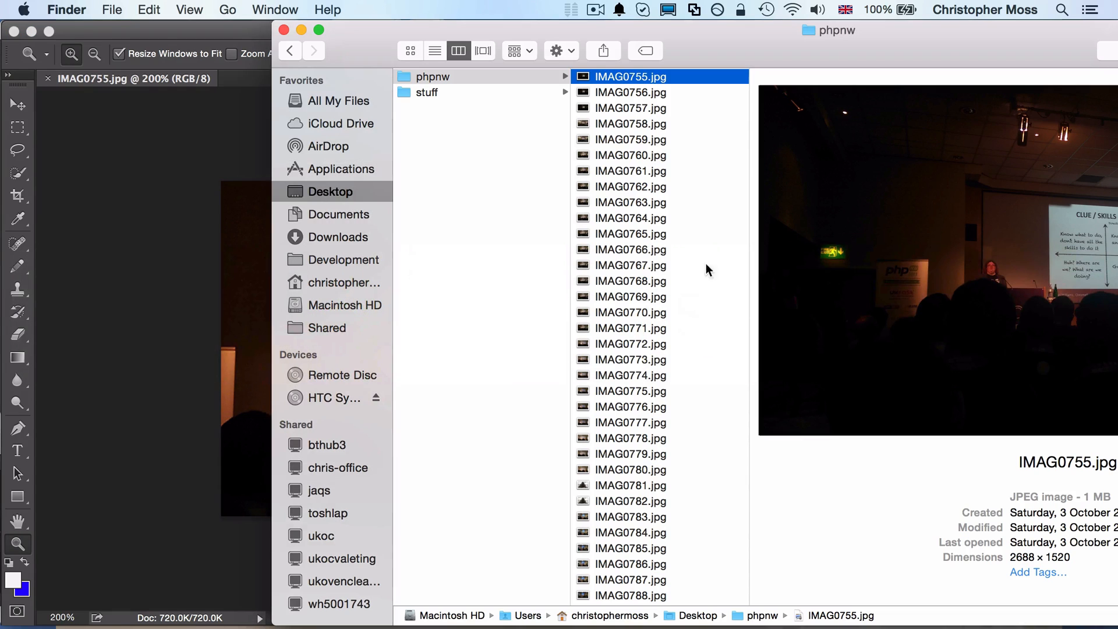
- Scroll the phpnw file list and open the phpnw15-batched folder
{"action": "scroll", "scroll_direction": "down", "scroll_amount": 3}
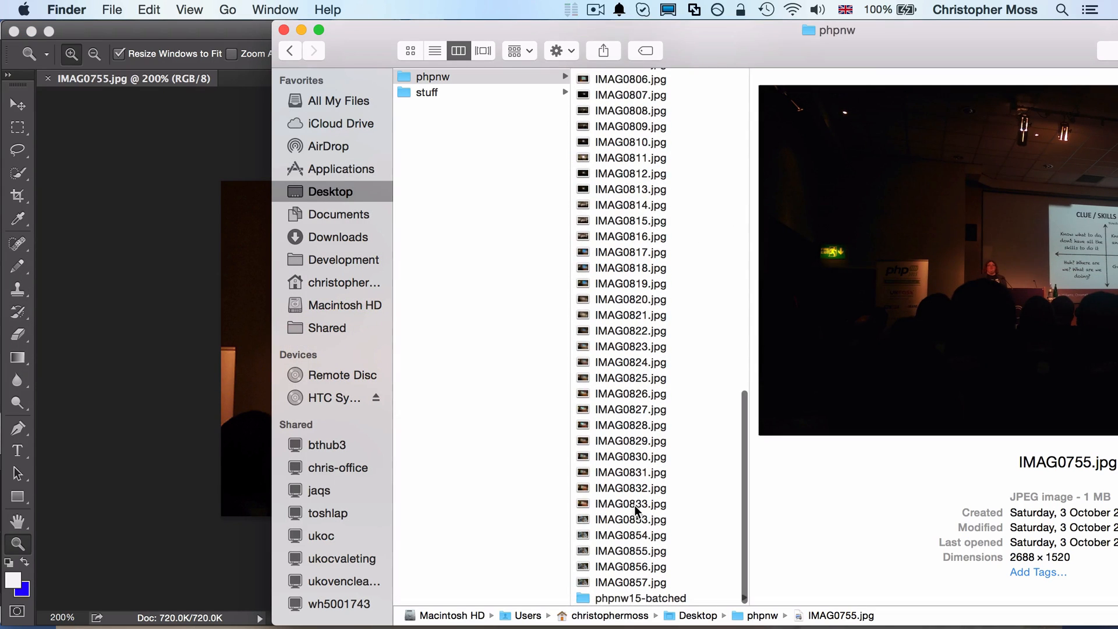
{"action": "left_click", "coordinate": [633, 598]}
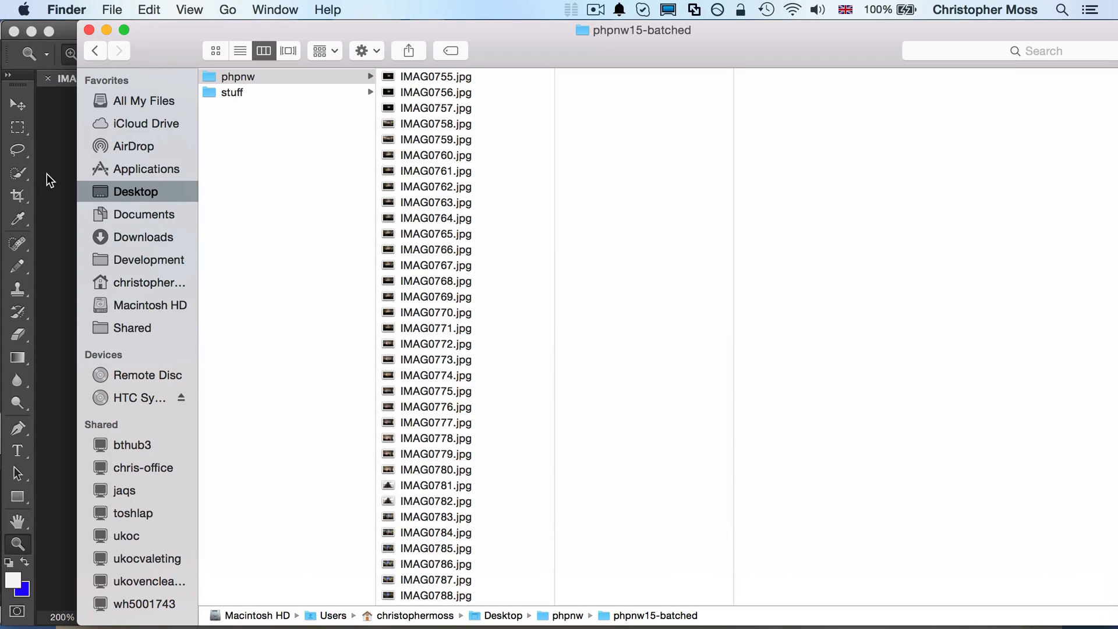
{"action": "mouse_move", "coordinate": [61, 177]}
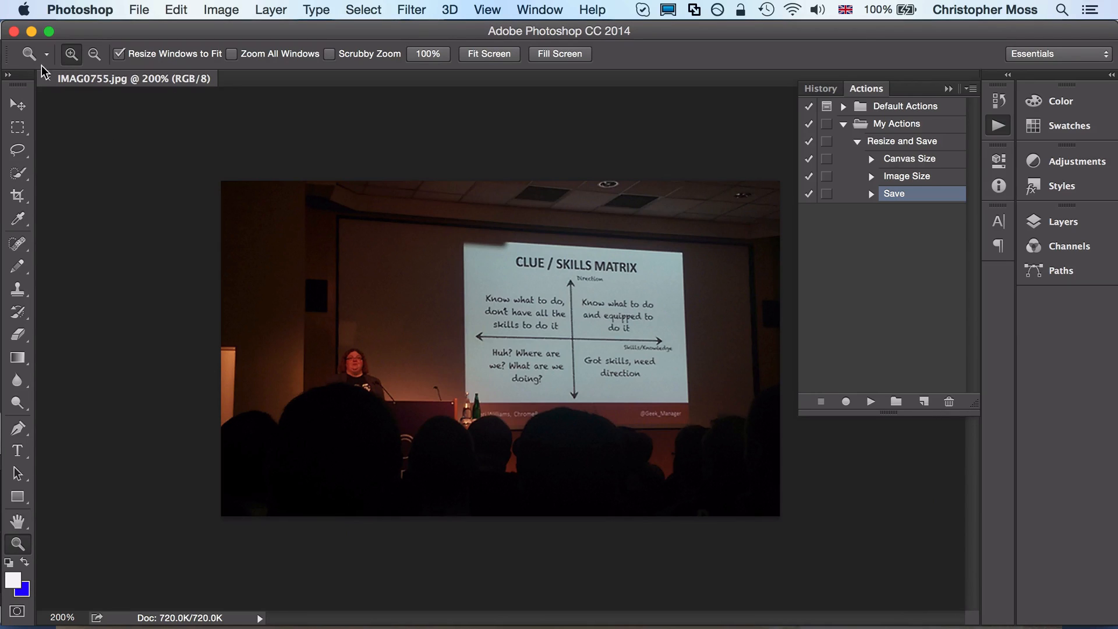
- Bring up File > Automate > Batch with My Actions and Resize and Save selected, and start choosing the source folder
{"action": "left_click", "coordinate": [145, 9]}
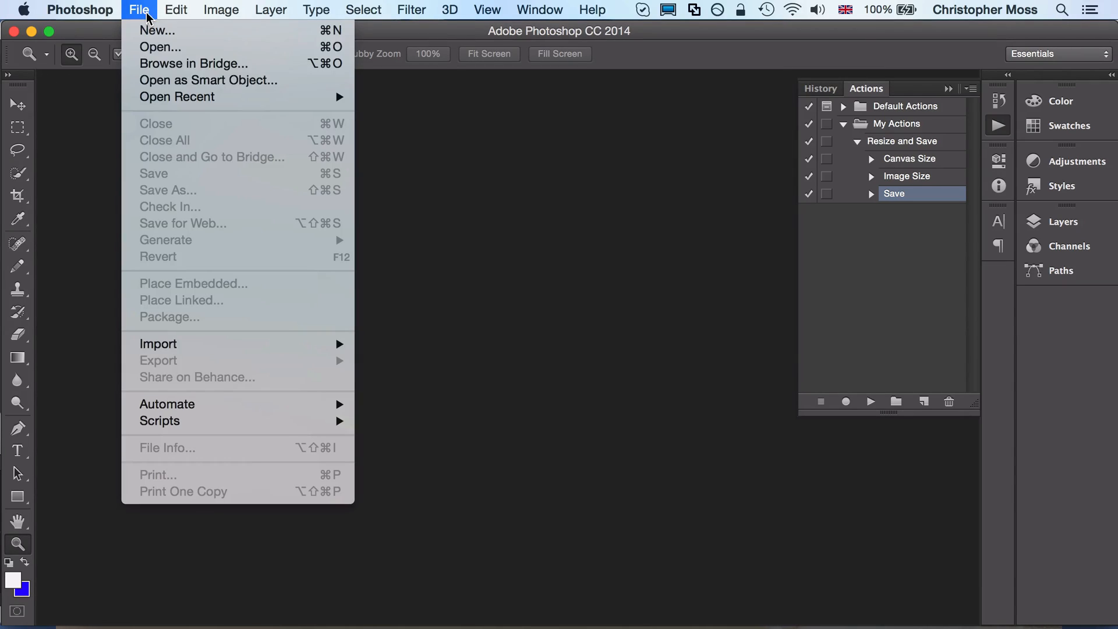
{"action": "mouse_move", "coordinate": [168, 404]}
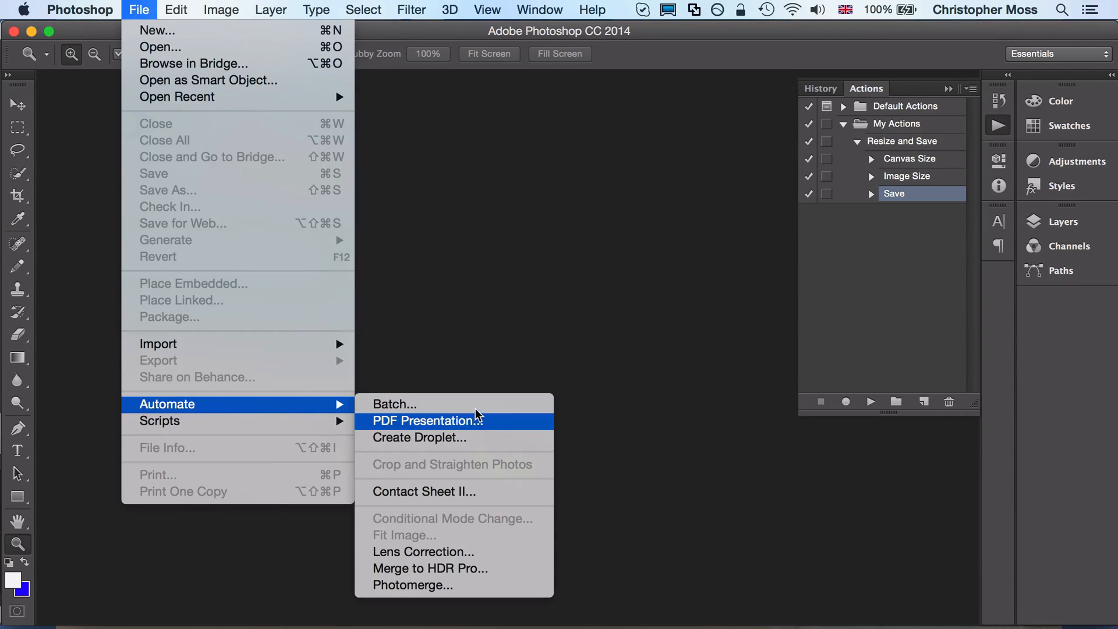
{"action": "left_click", "coordinate": [394, 404]}
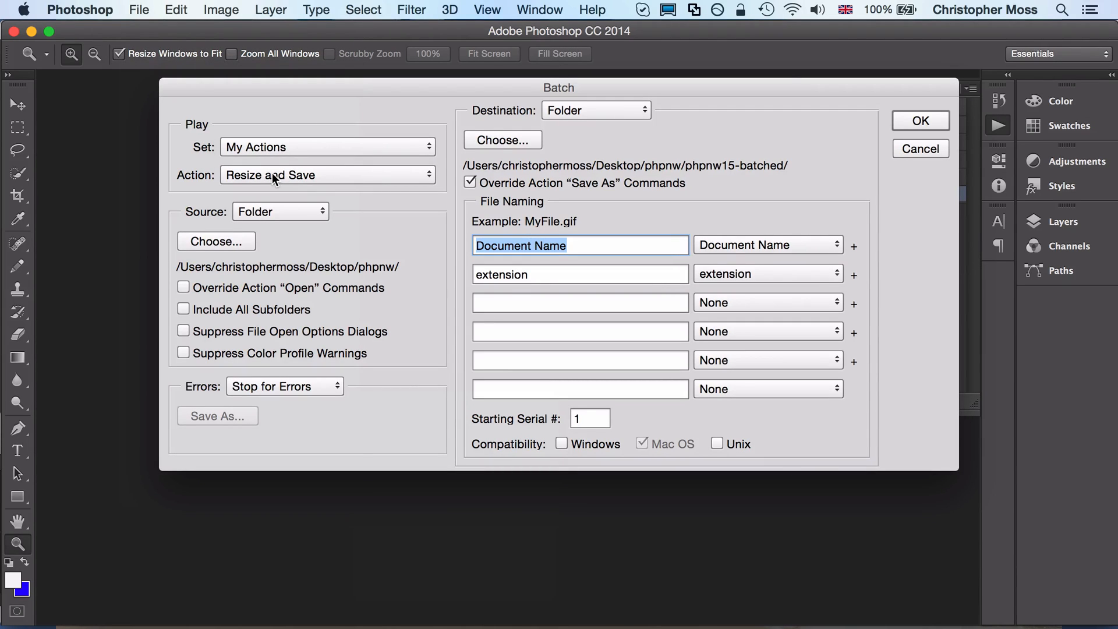
{"action": "mouse_move", "coordinate": [277, 154]}
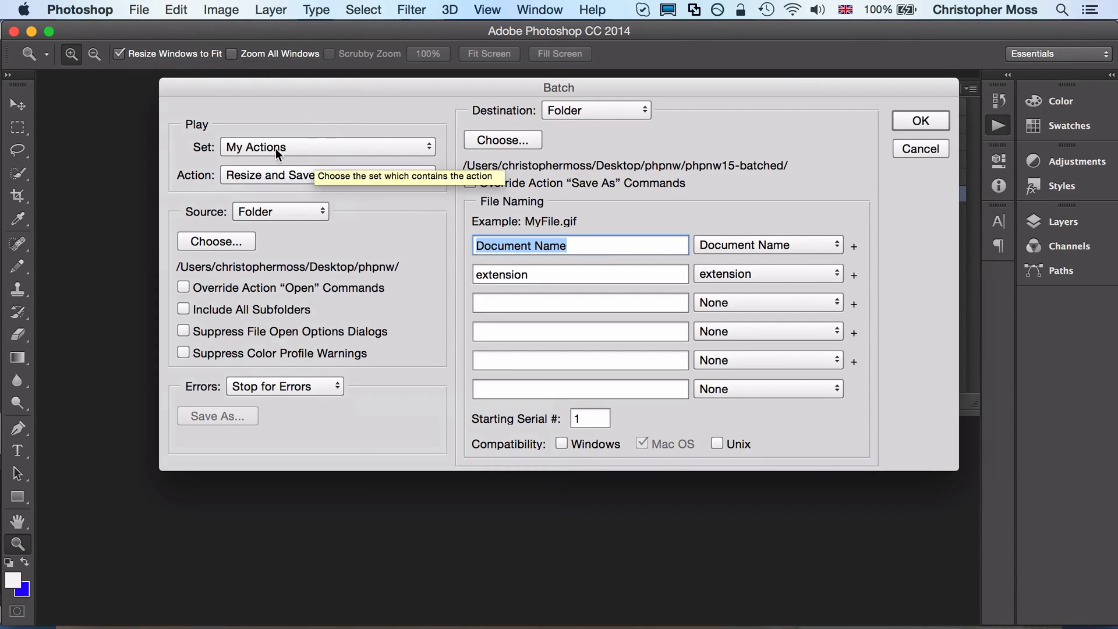
{"action": "mouse_move", "coordinate": [319, 156]}
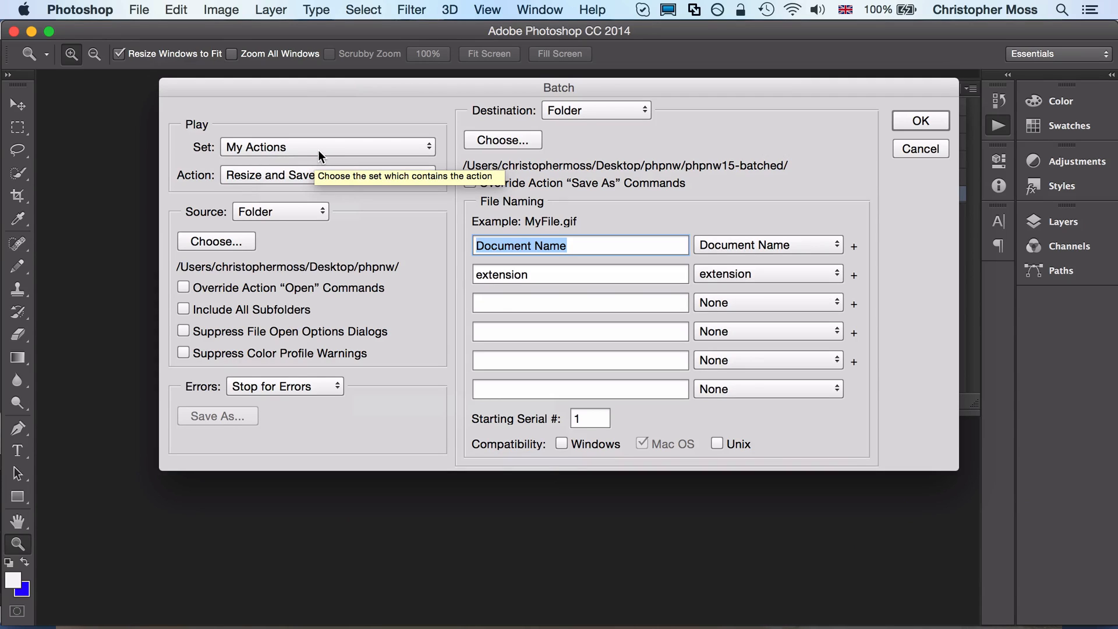
{"action": "left_click", "coordinate": [327, 147]}
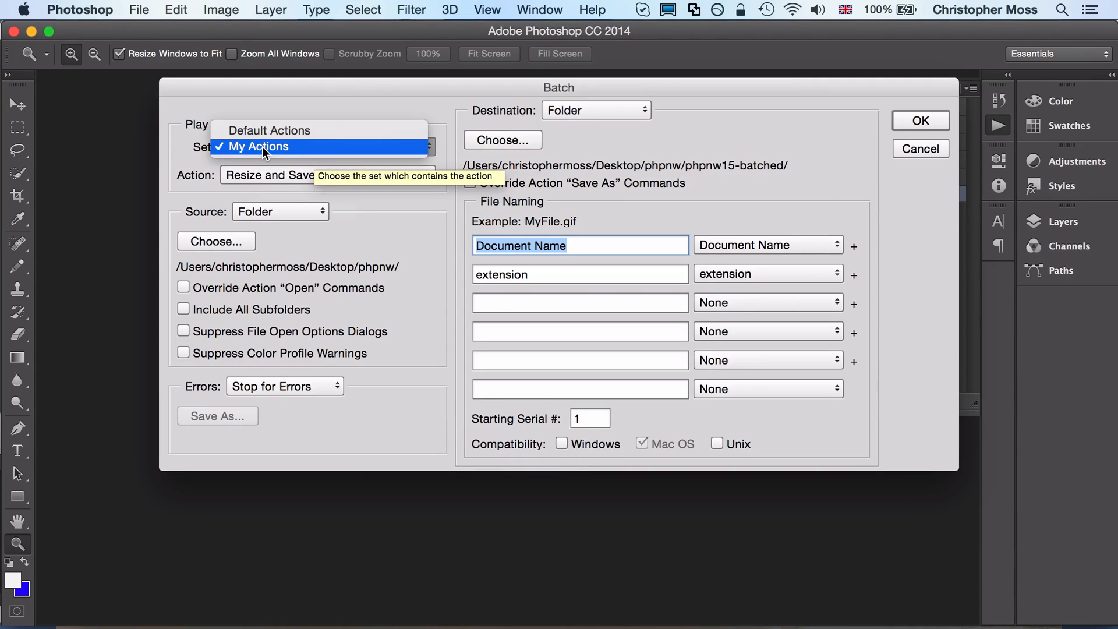
{"action": "left_click", "coordinate": [263, 146]}
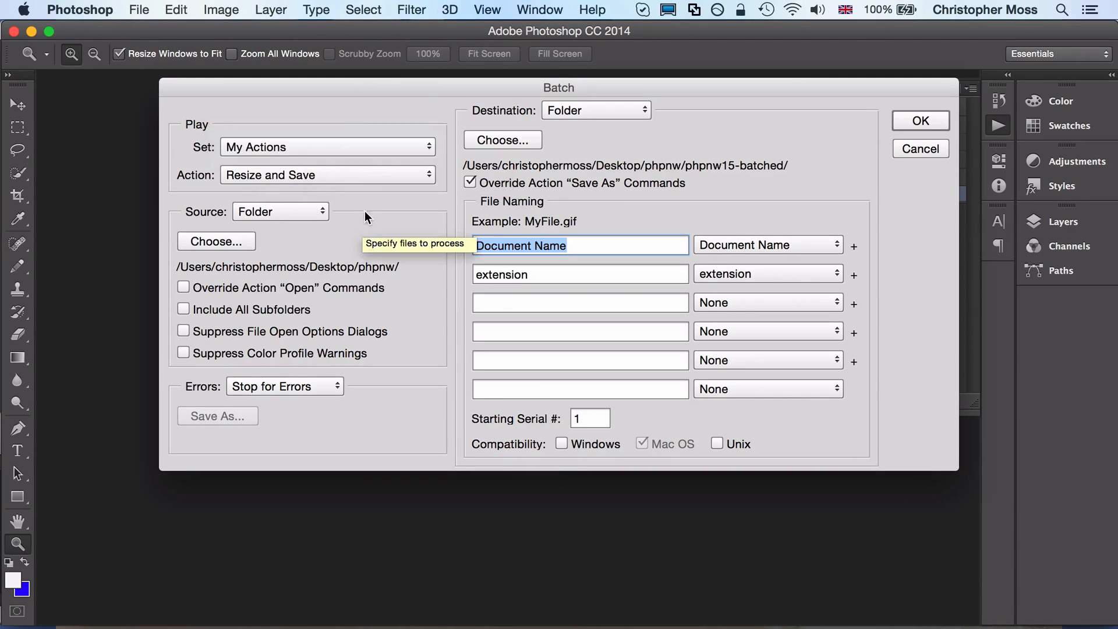
{"action": "mouse_move", "coordinate": [228, 171]}
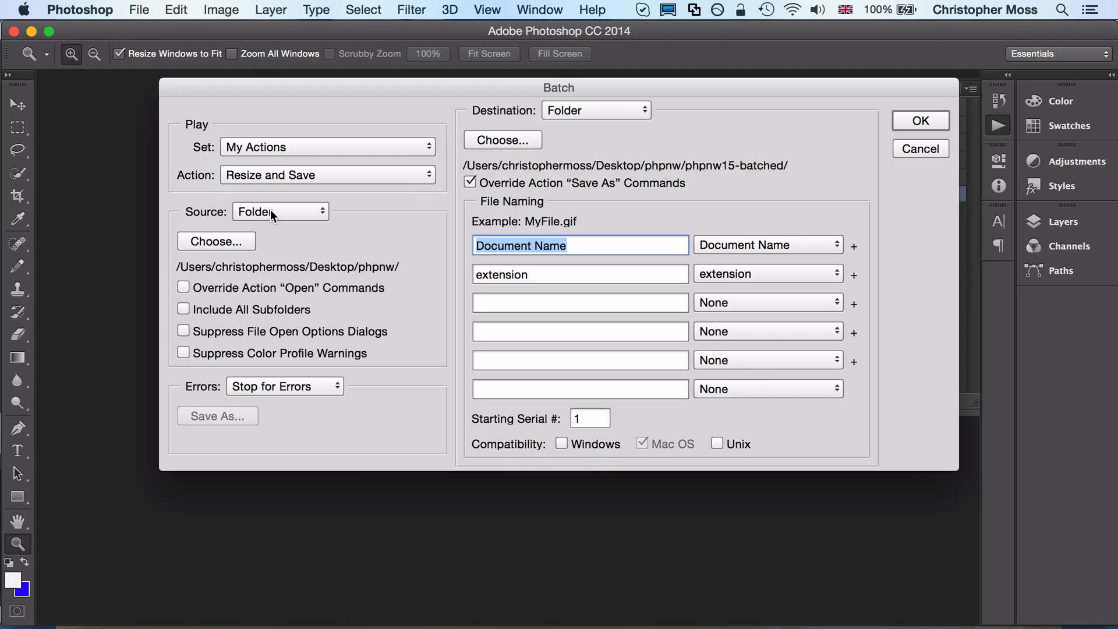
{"action": "mouse_move", "coordinate": [266, 222]}
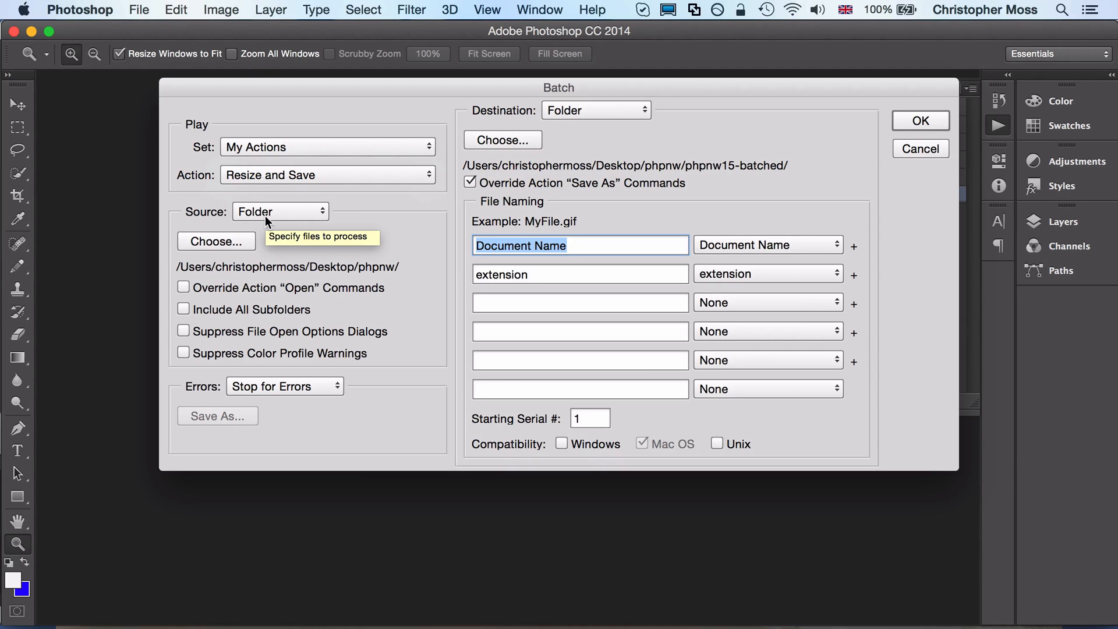
{"action": "left_click", "coordinate": [215, 241]}
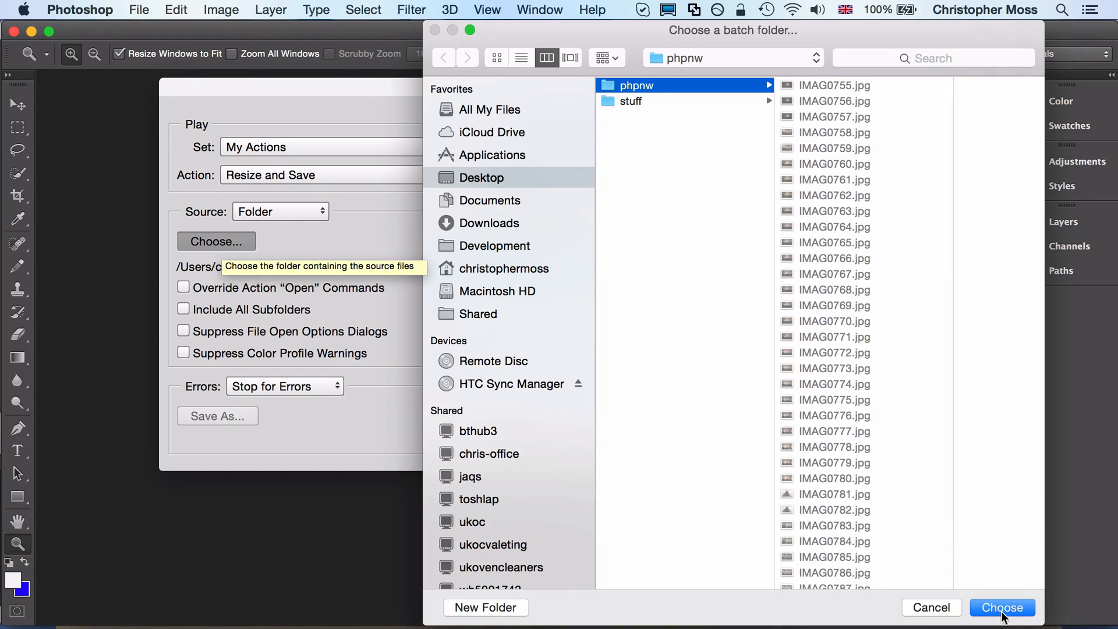
- Confirm phpnw as the batch source and phpnw15-batched as the destination
{"action": "left_click", "coordinate": [1002, 608]}
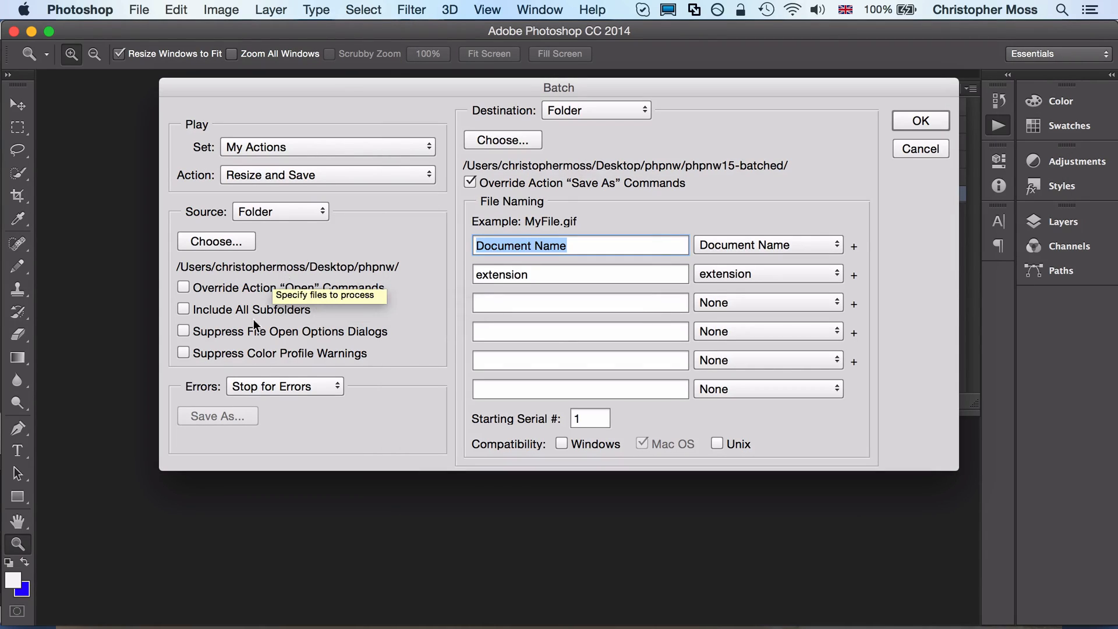
{"action": "mouse_move", "coordinate": [524, 109]}
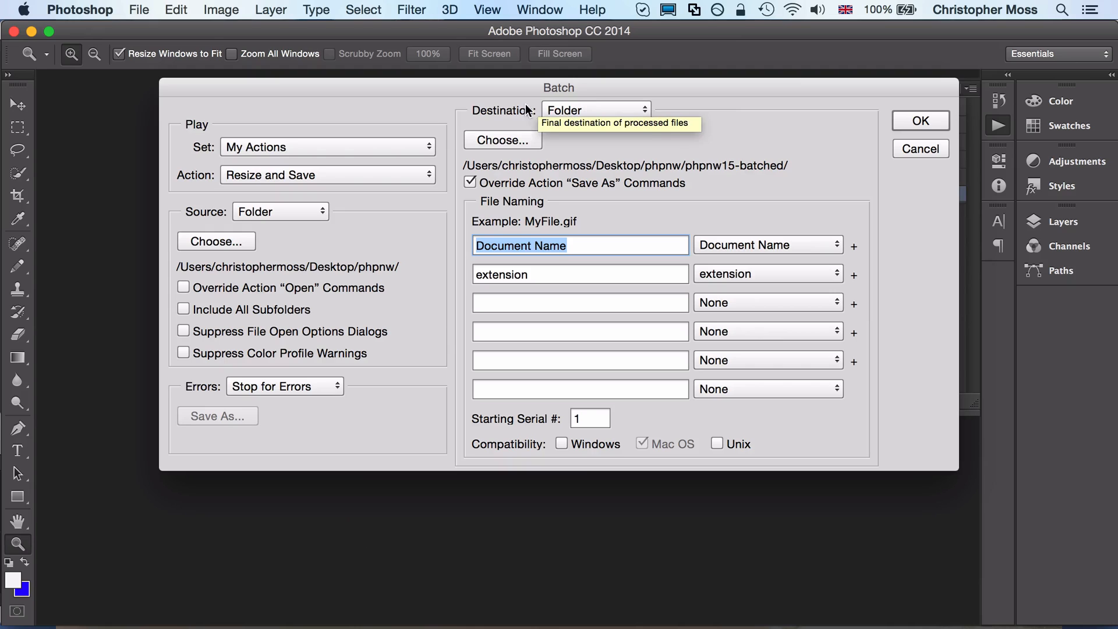
{"action": "mouse_move", "coordinate": [574, 117]}
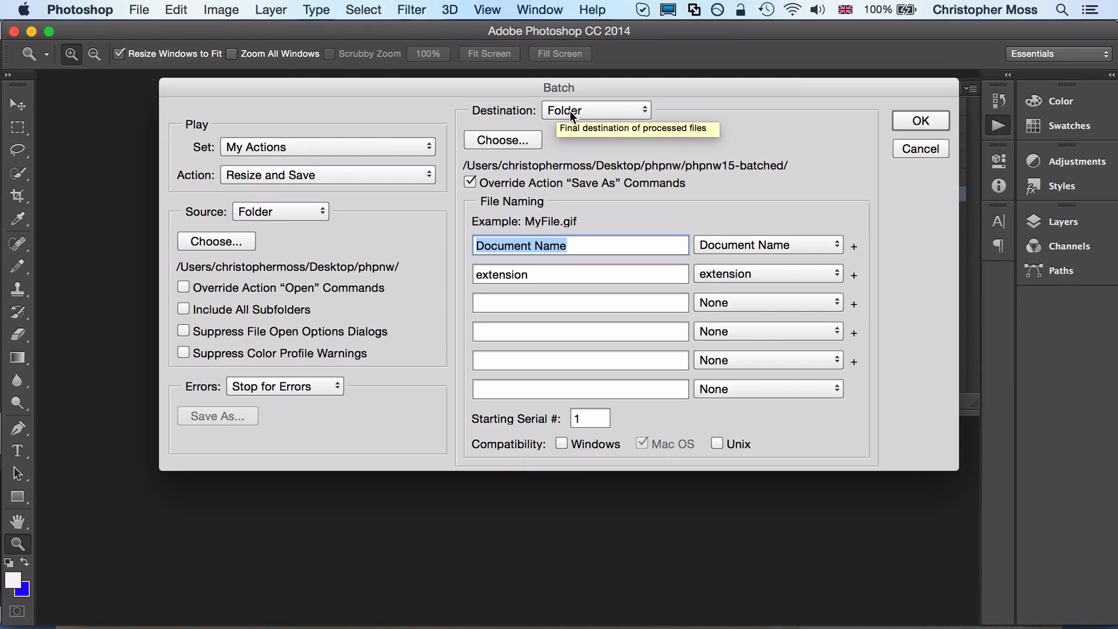
{"action": "mouse_move", "coordinate": [525, 155]}
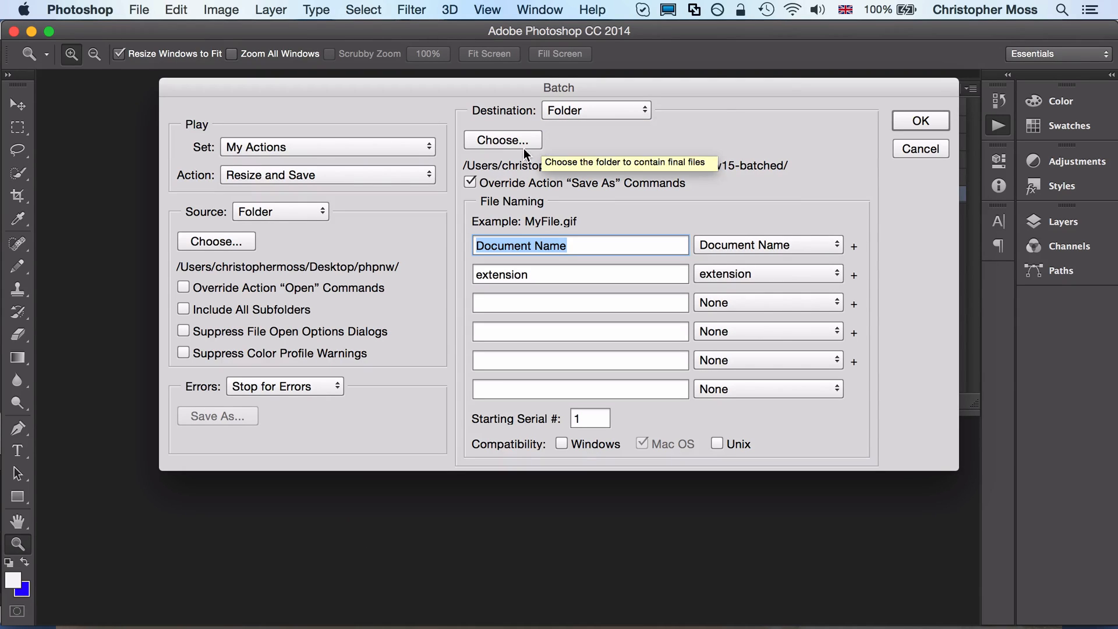
{"action": "left_click", "coordinate": [503, 140]}
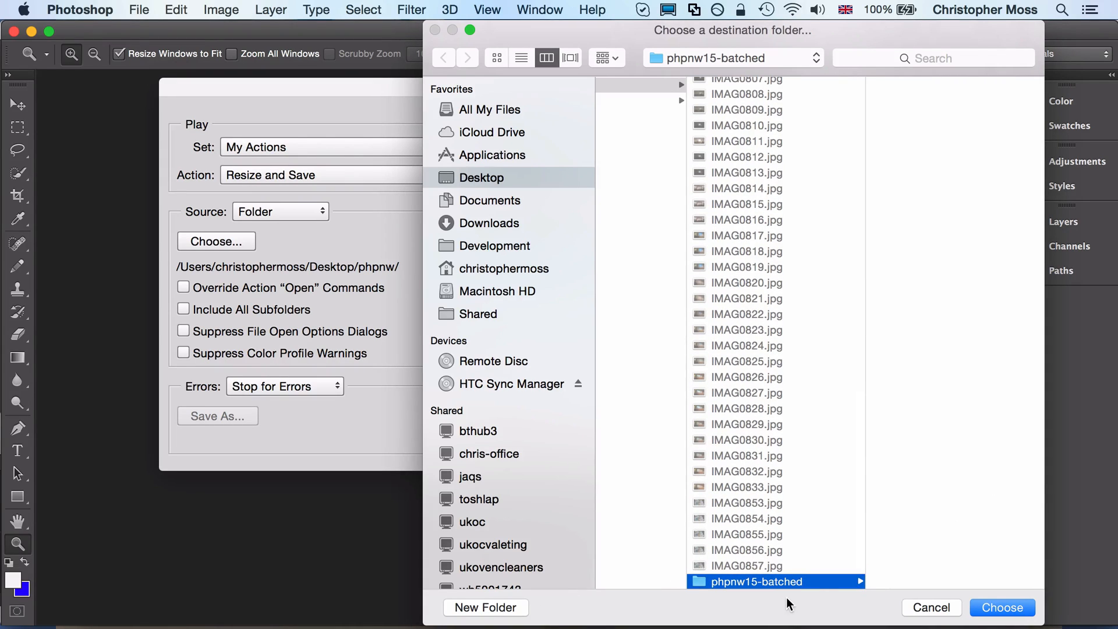
{"action": "left_click", "coordinate": [1002, 608]}
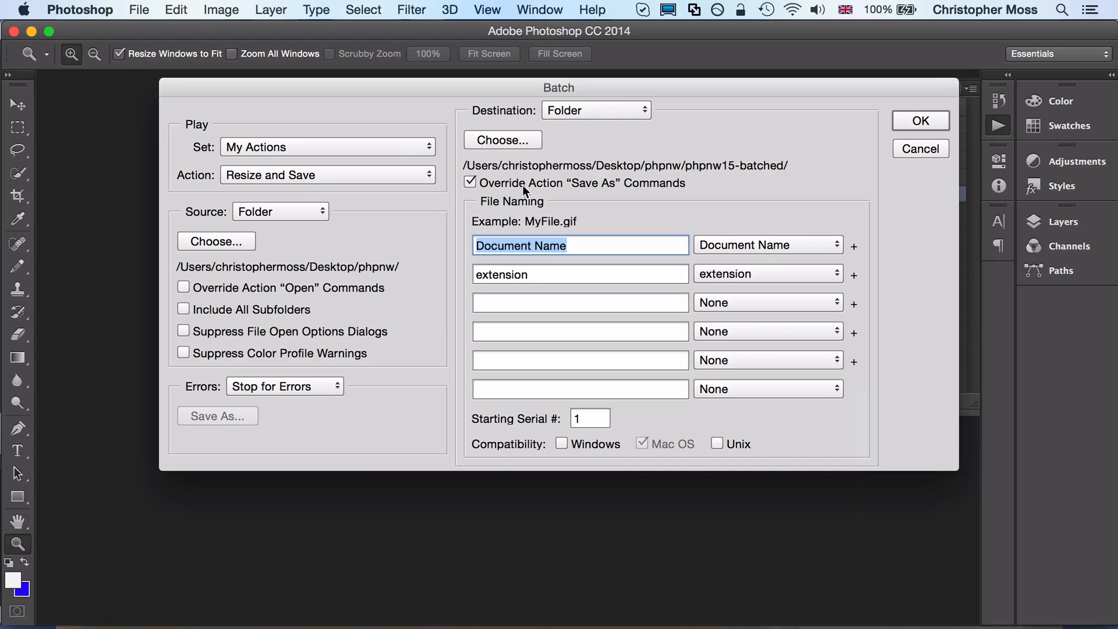
{"action": "mouse_move", "coordinate": [811, 96]}
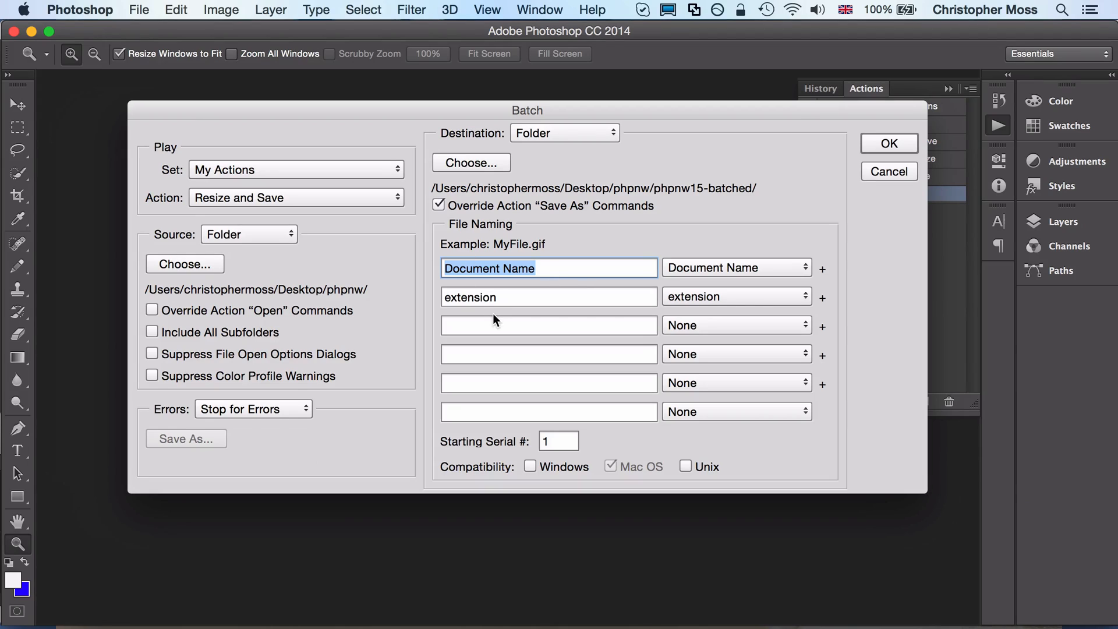
{"action": "mouse_move", "coordinate": [494, 322]}
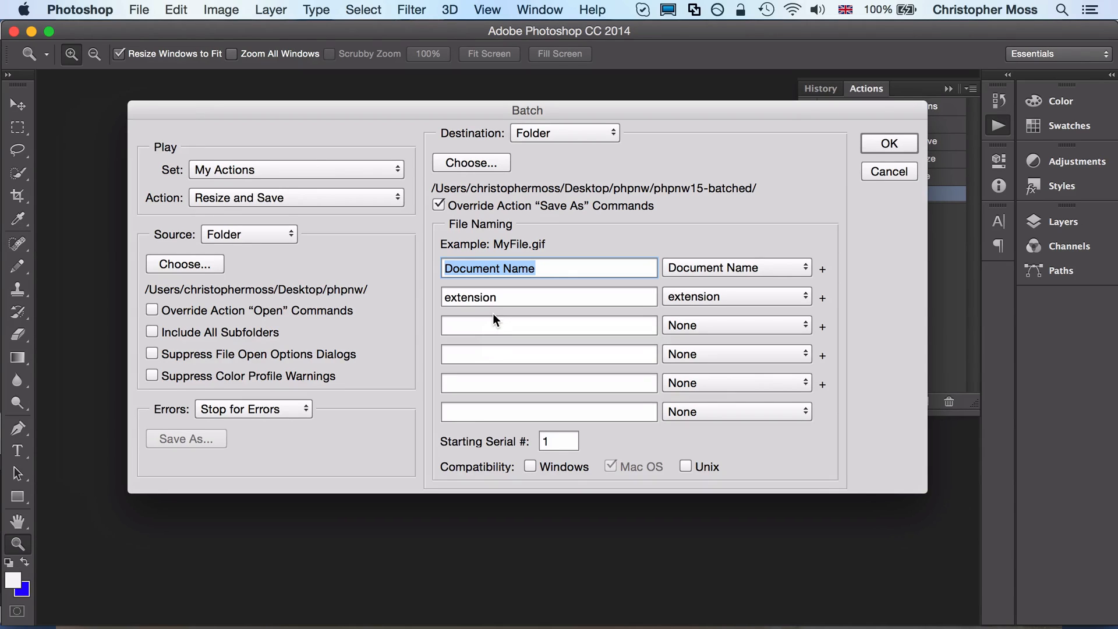
{"action": "mouse_move", "coordinate": [846, 202]}
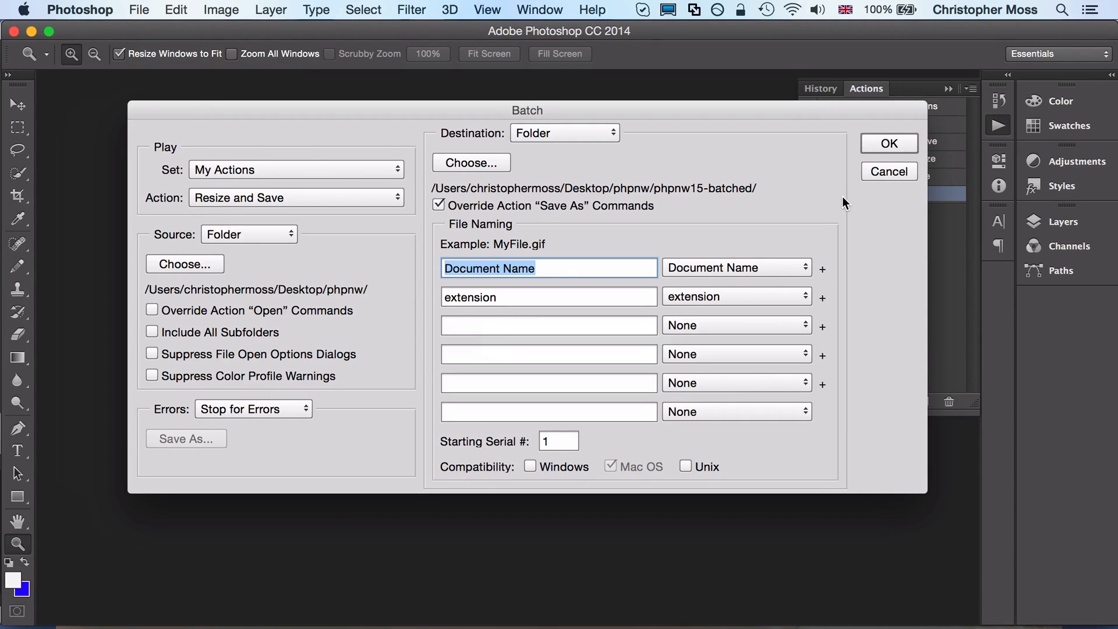
{"action": "mouse_move", "coordinate": [895, 125]}
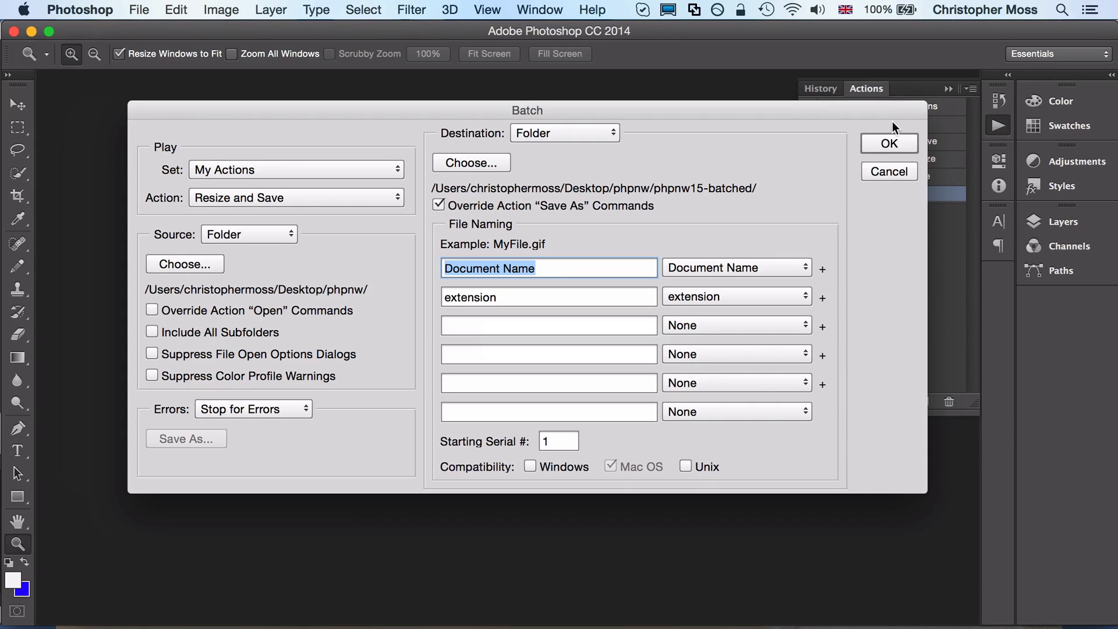
{"action": "mouse_move", "coordinate": [883, 144]}
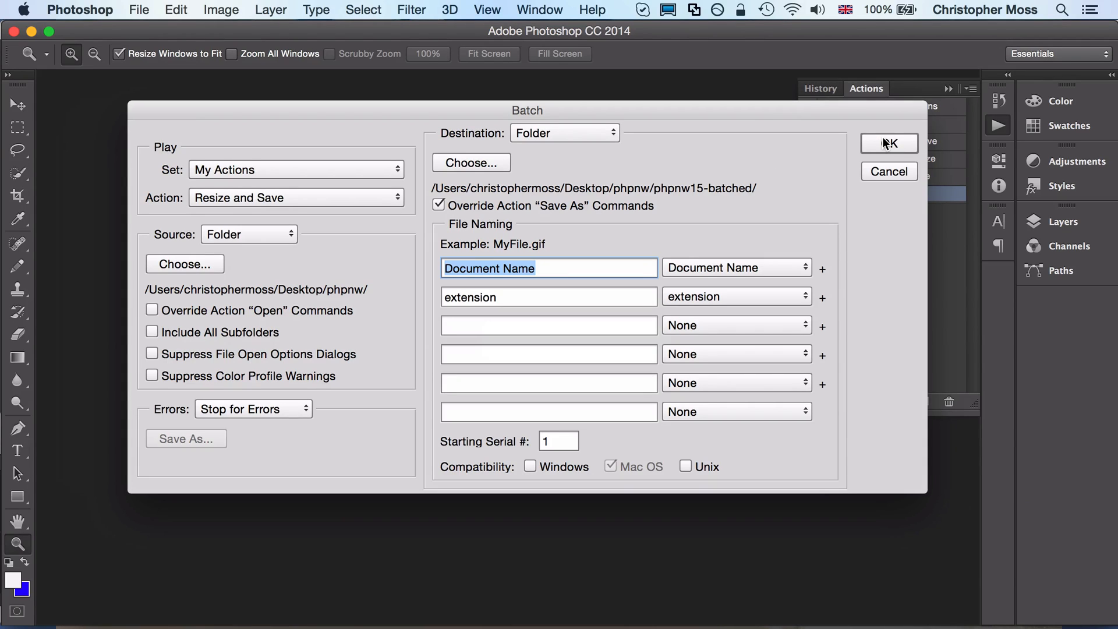
- Run the batch and preview IMAG0755.jpg in phpnw15-batched showing 640 × 384
{"action": "left_click", "coordinate": [890, 143]}
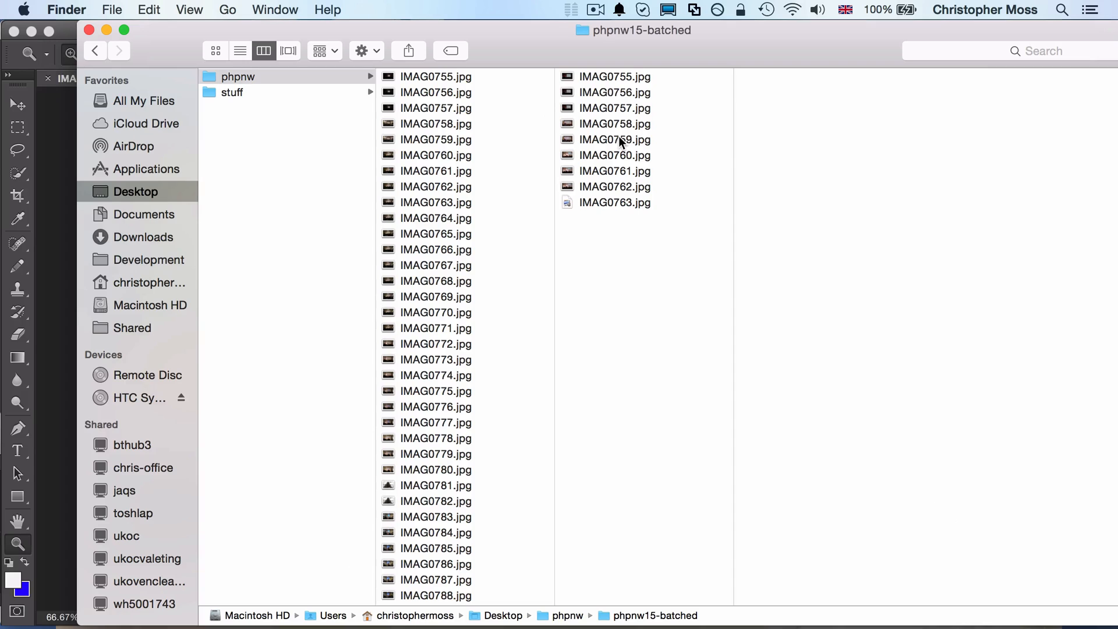
{"action": "left_click", "coordinate": [616, 92]}
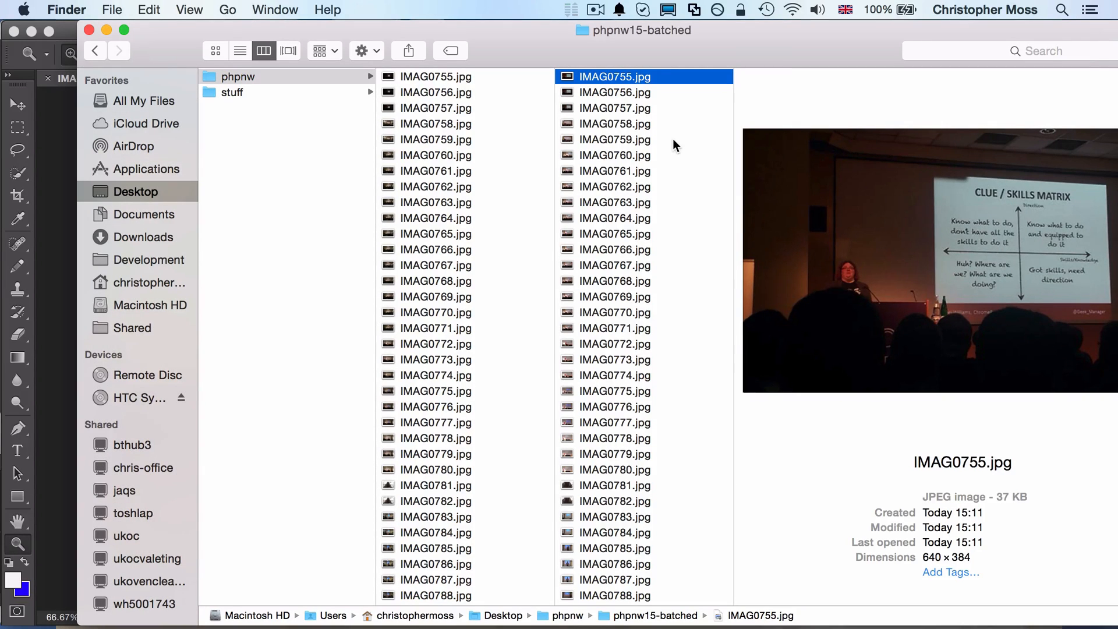
{"action": "mouse_move", "coordinate": [801, 187]}
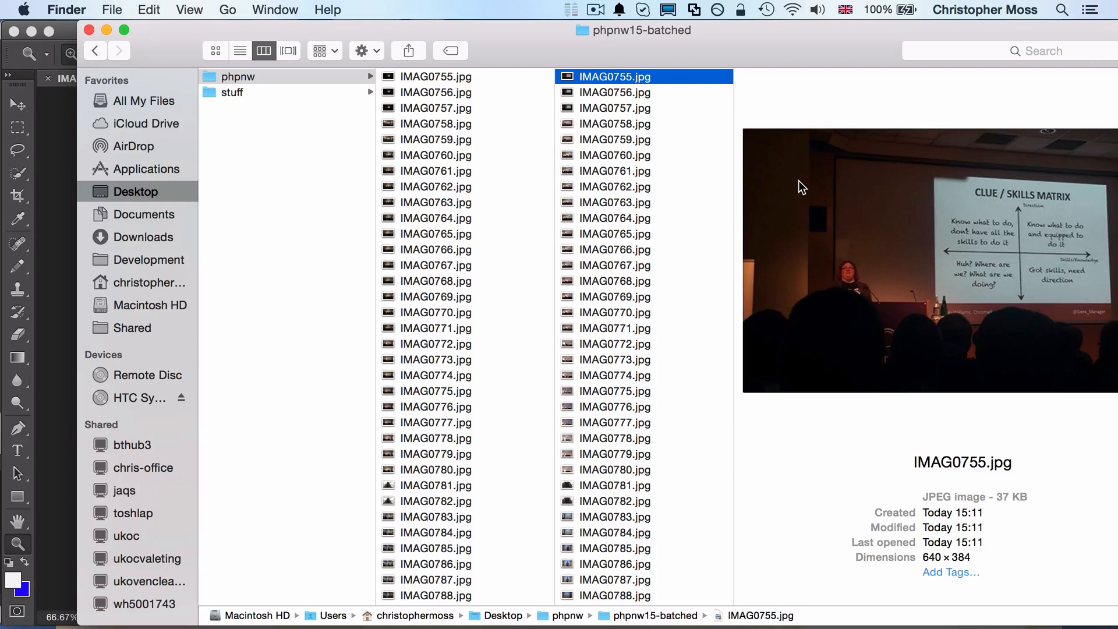